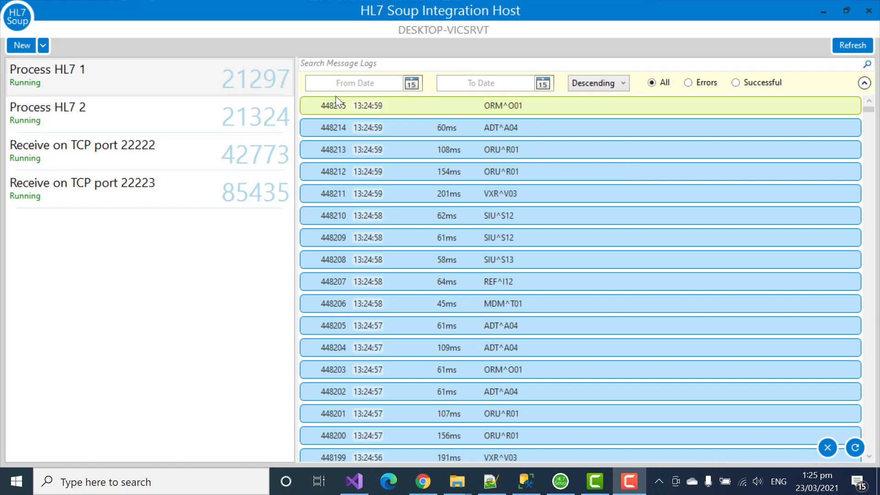
- After viewing the receiver logs, create a new database named 'Hl7 Soup' on SQLEXPRESS
left_click(112, 152)
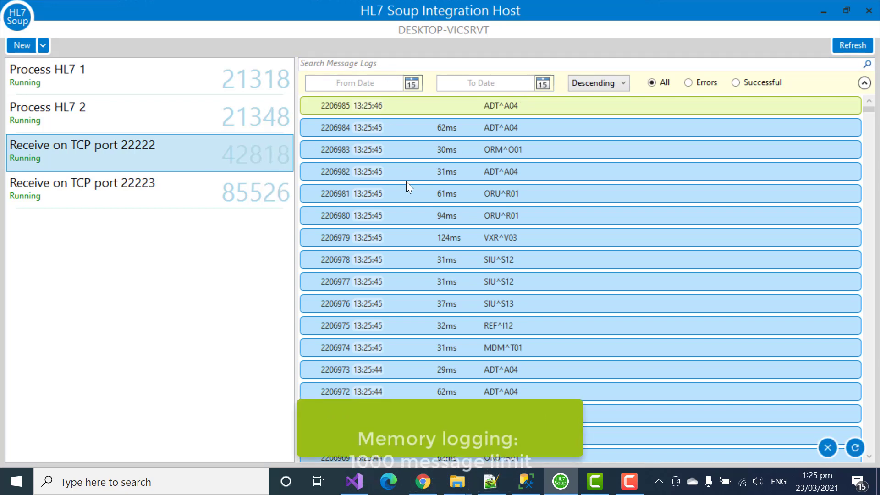
left_click(113, 76)
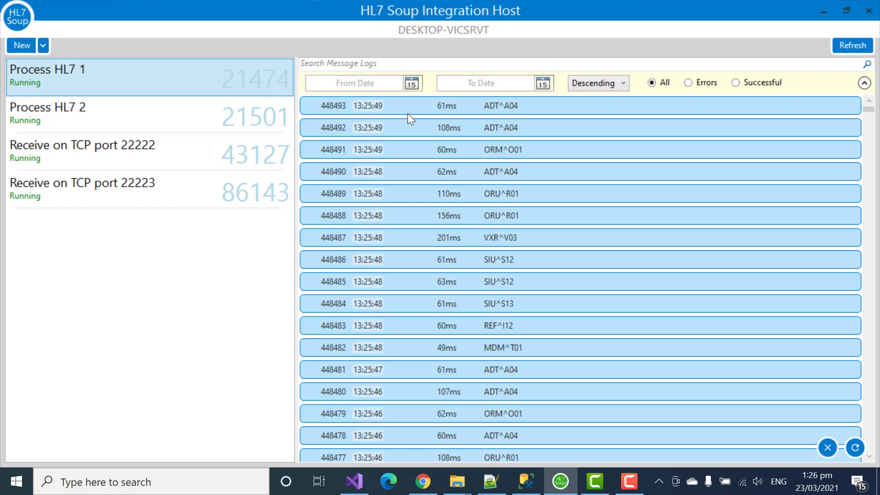
mouse_move(806, 235)
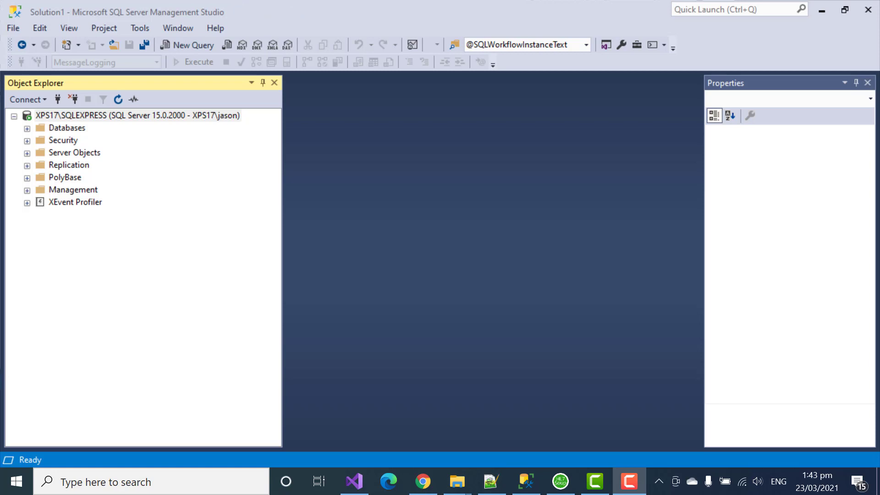
mouse_move(510, 234)
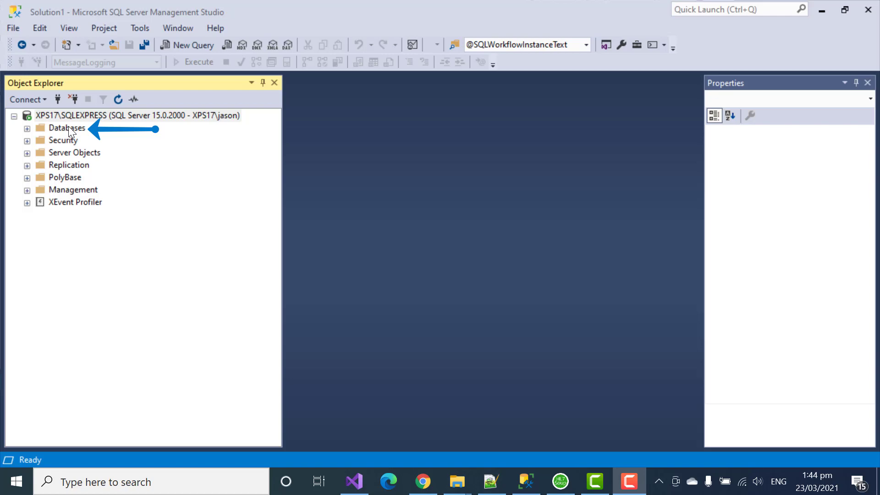
right_click(66, 127)
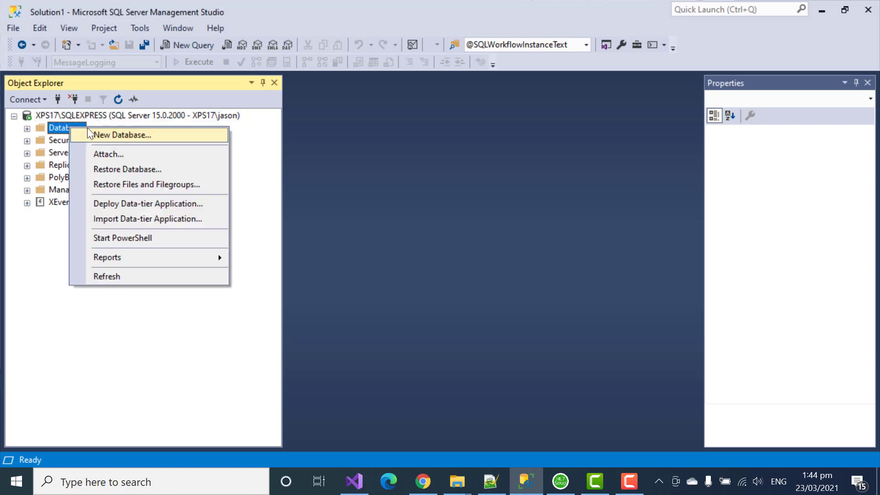
left_click(122, 134)
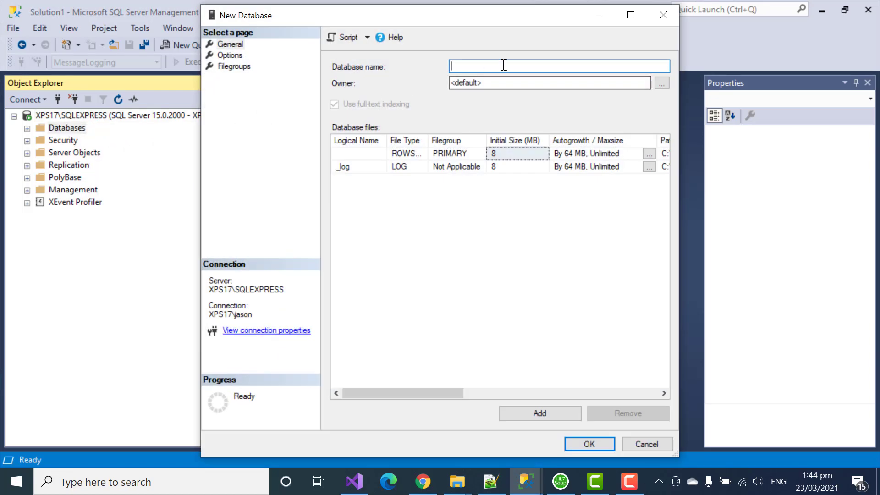
type("HI7")
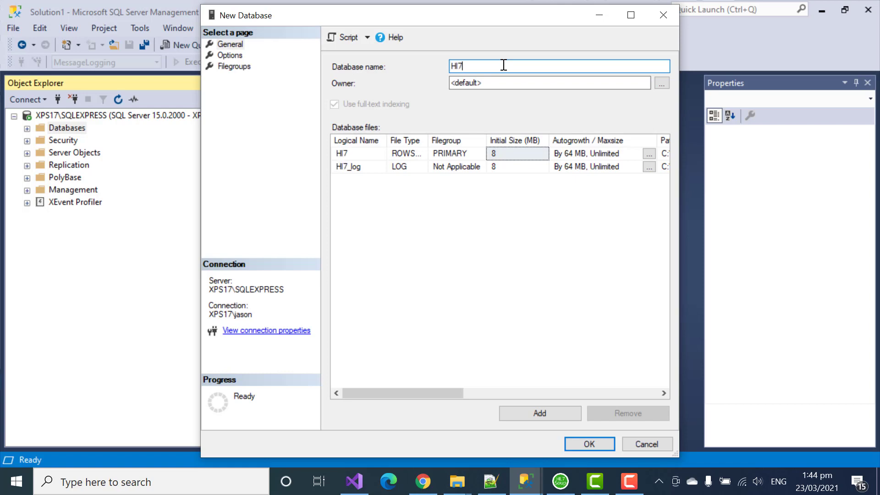
type("Soup")
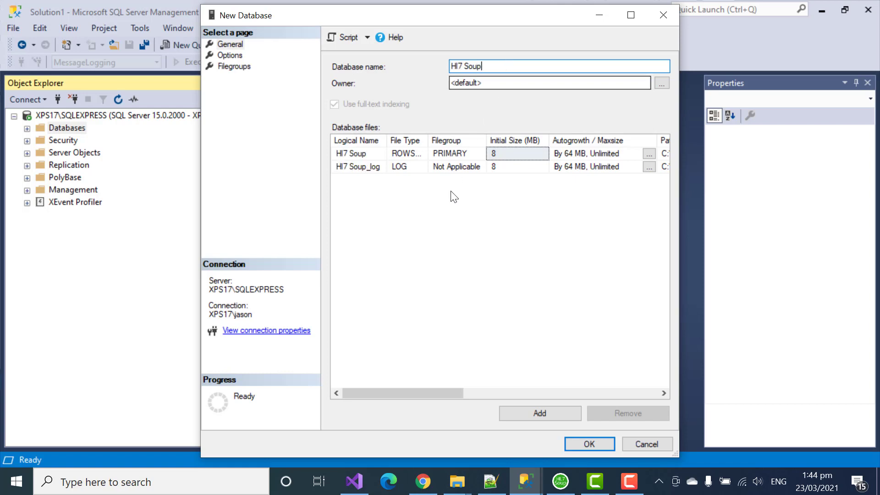
left_click(589, 445)
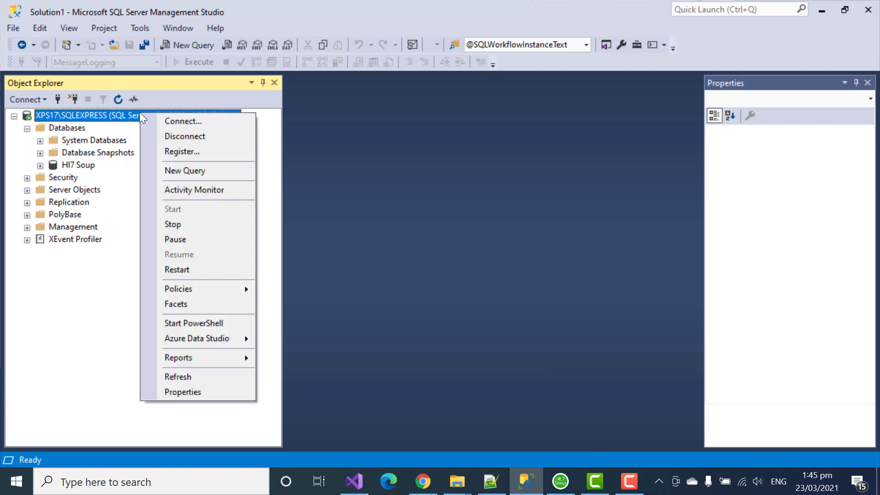
mouse_move(193, 392)
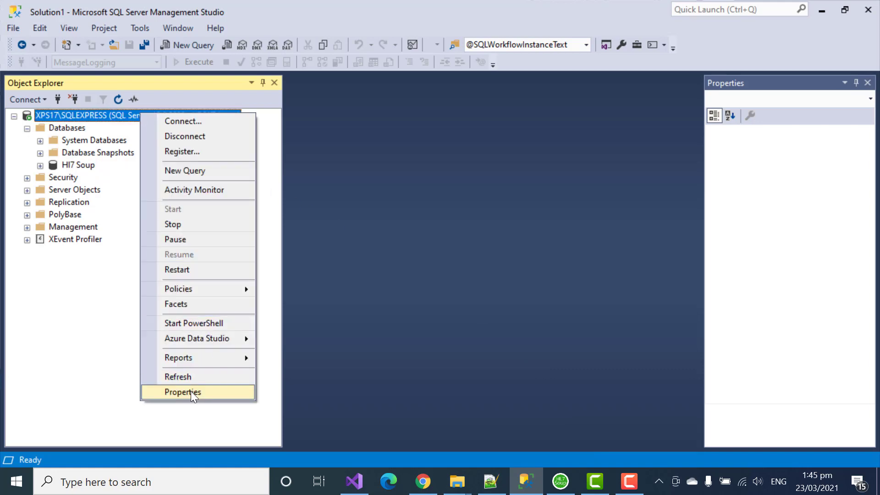
- Switch SQLEXPRESS to SQL Server and Windows Authentication mode and restart the service
left_click(182, 392)
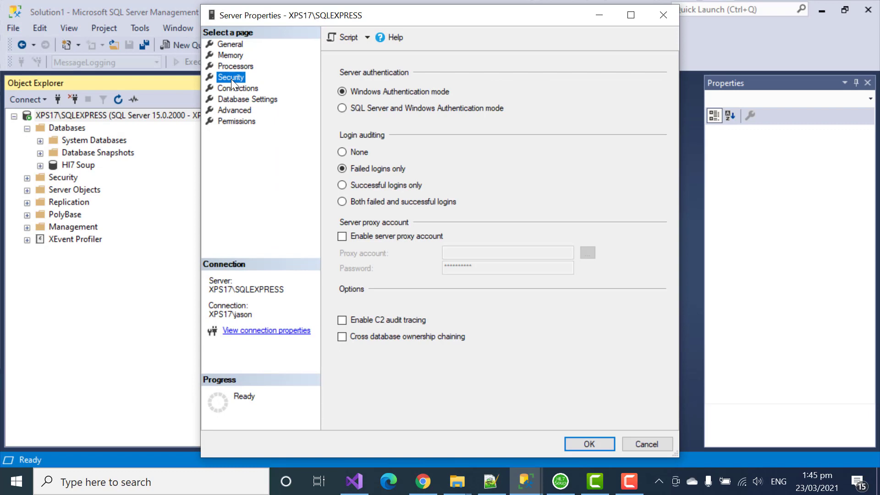
mouse_move(342, 107)
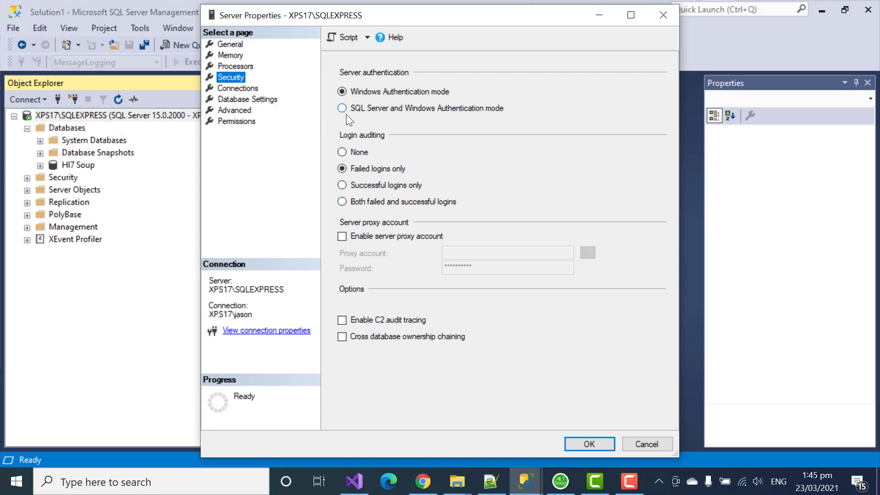
left_click(342, 108)
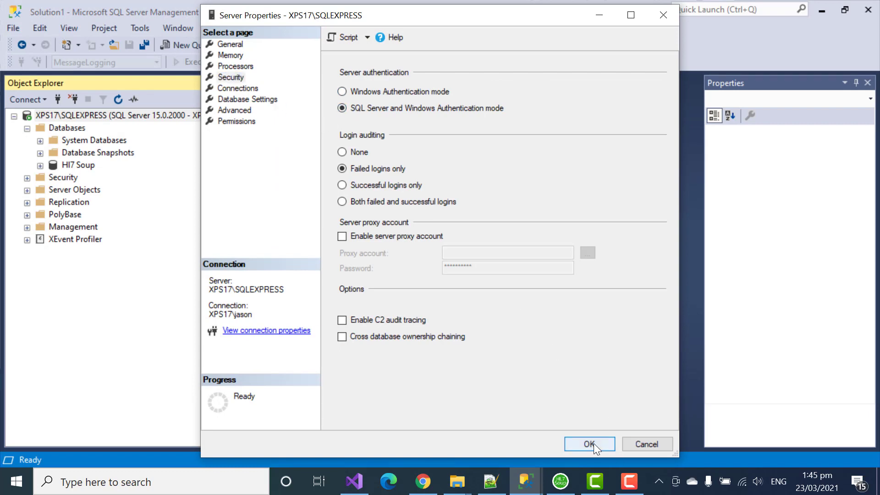
left_click(589, 444)
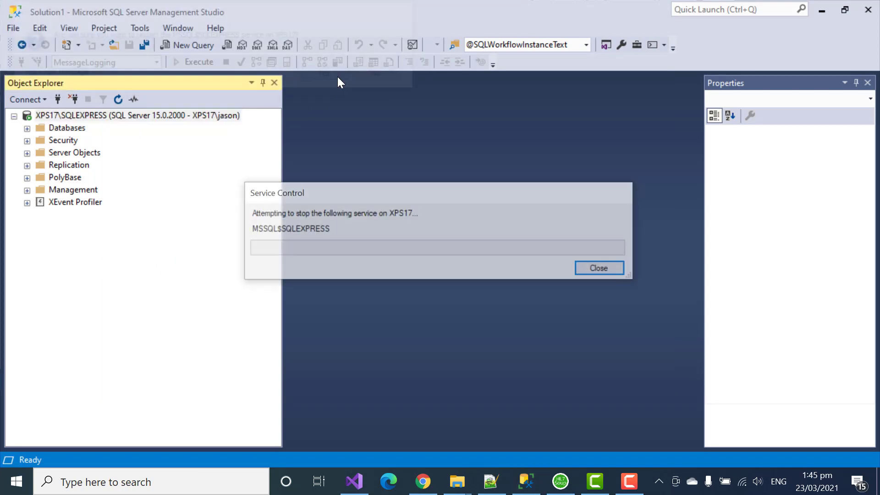
left_click(598, 268)
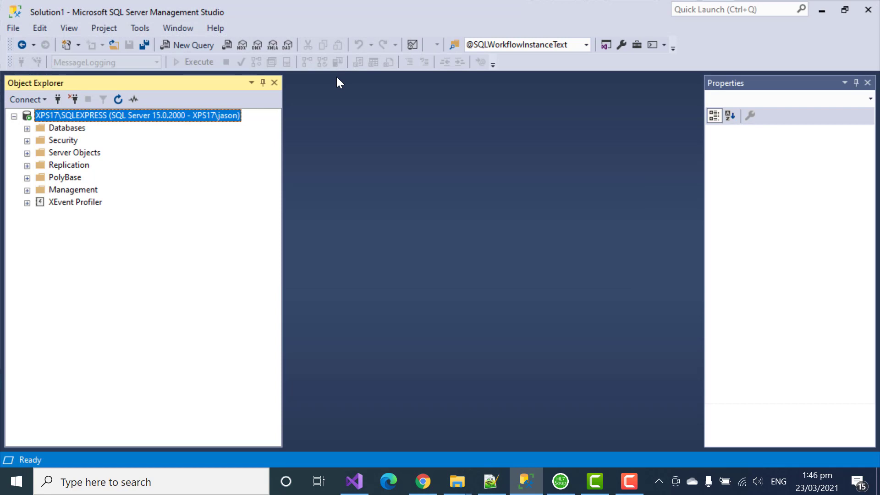
mouse_move(27, 128)
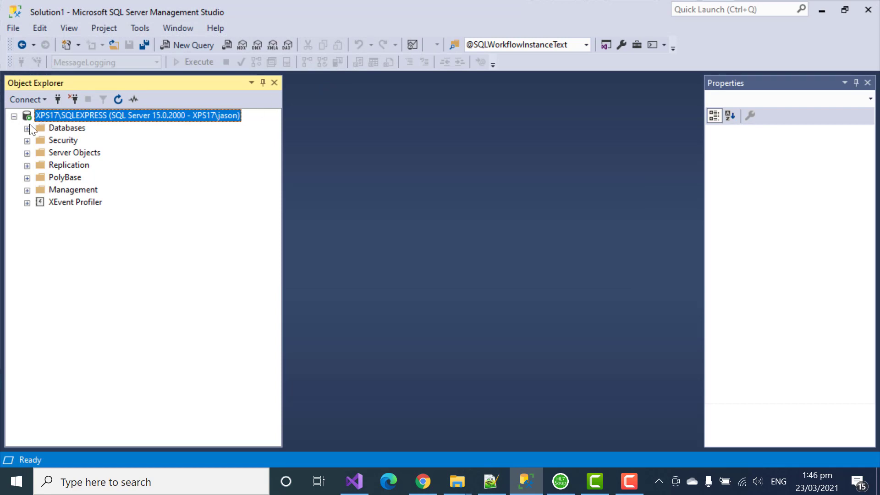
- Create a SQL Server login 'HL7 Soup' with a password, no policy, default database Hl7 Soup
left_click(27, 140)
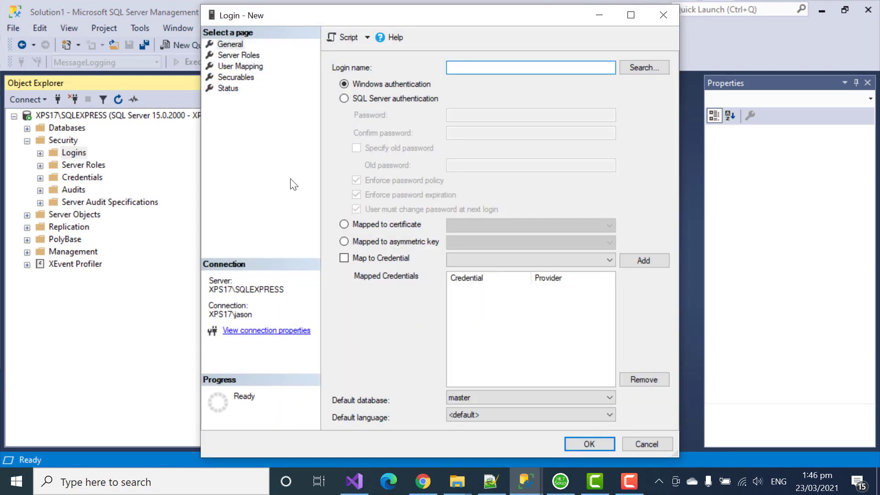
mouse_move(336, 186)
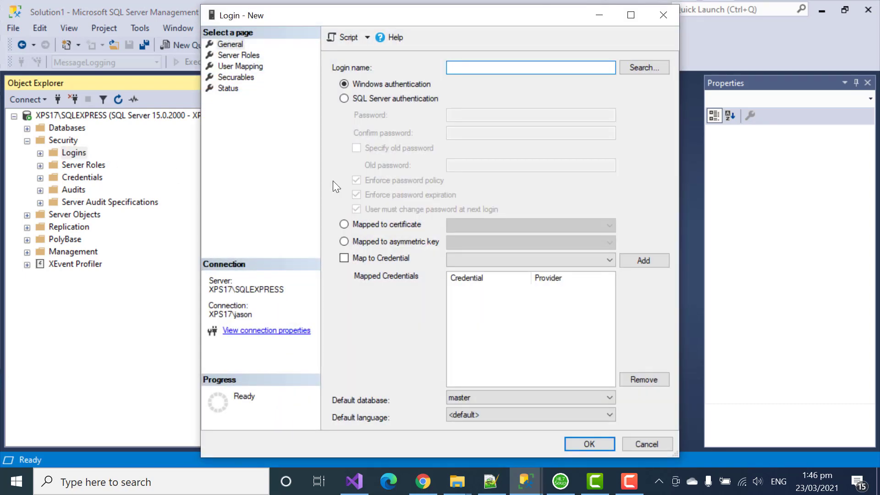
type("HL7 S")
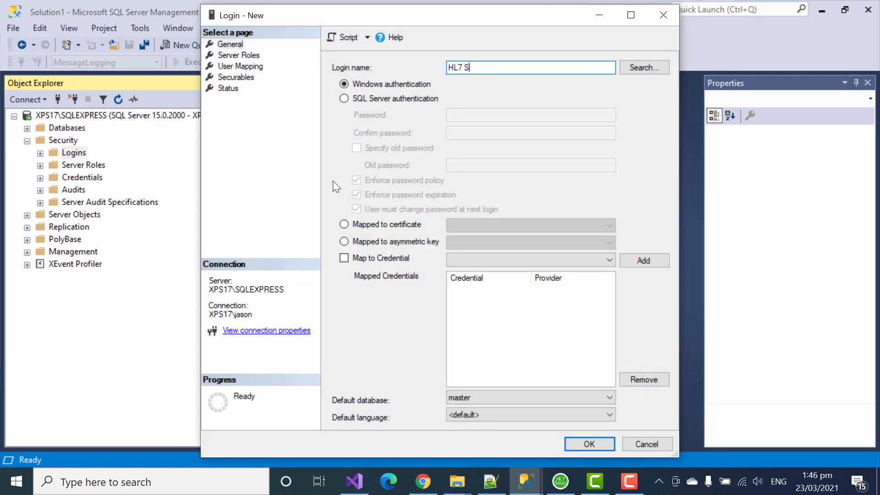
left_click(344, 98)
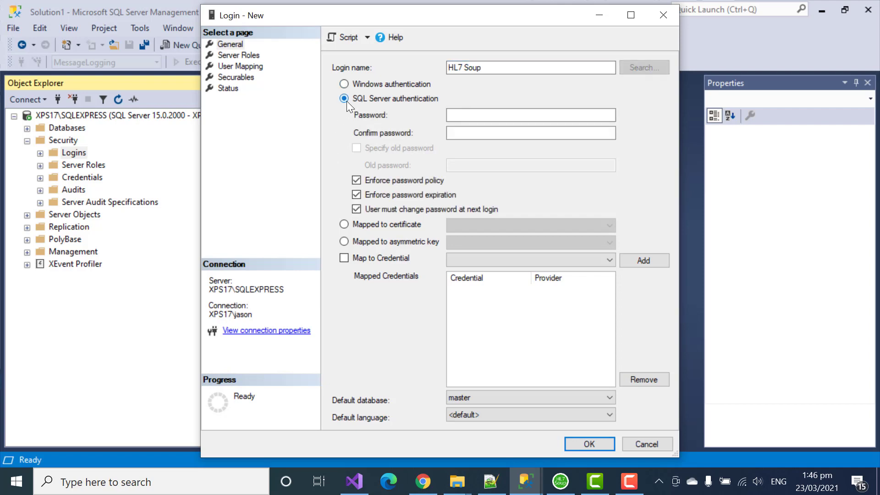
left_click(529, 115)
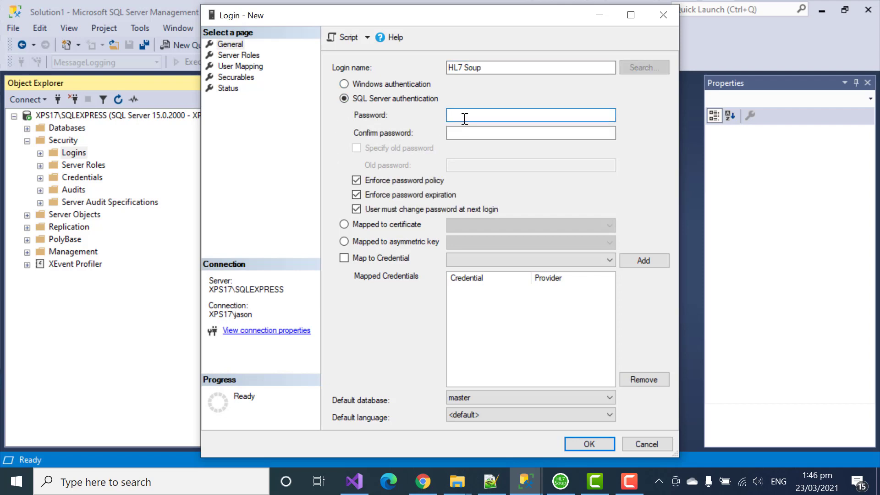
type("password")
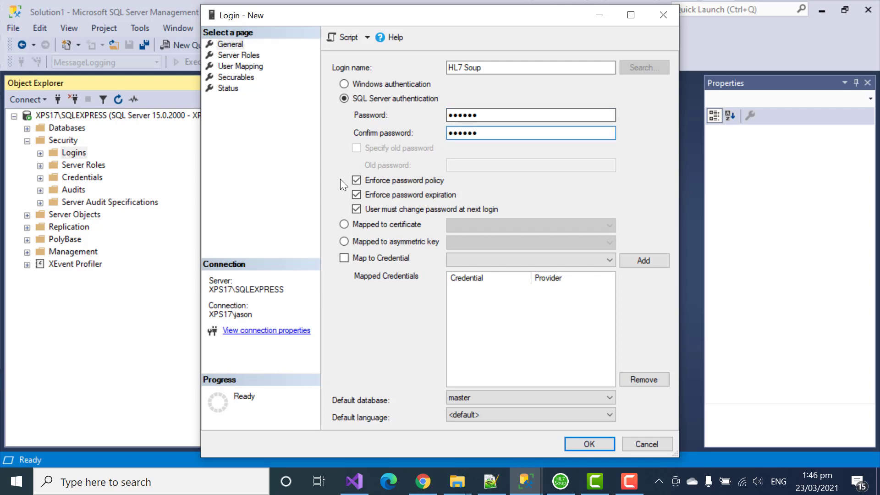
left_click(356, 180)
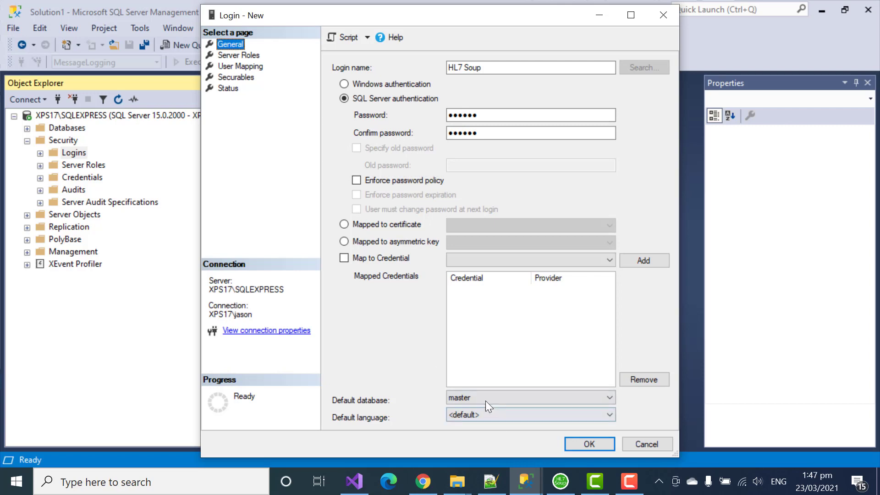
left_click(608, 397)
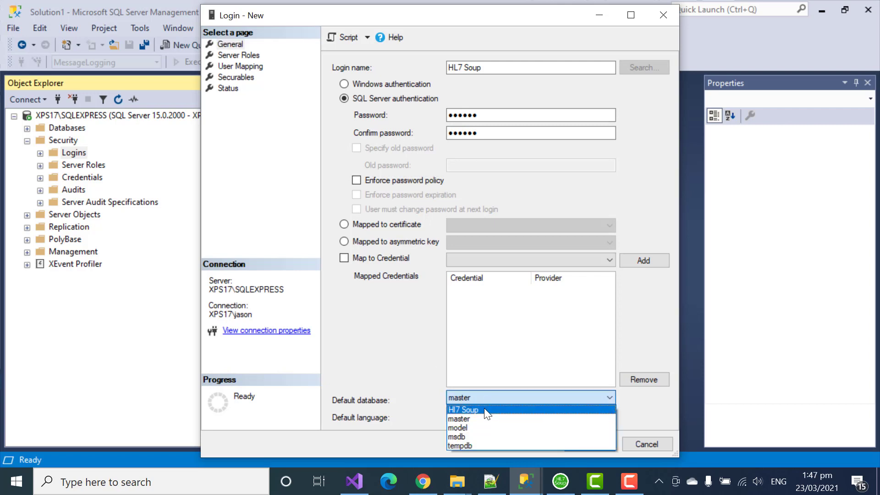
left_click(463, 409)
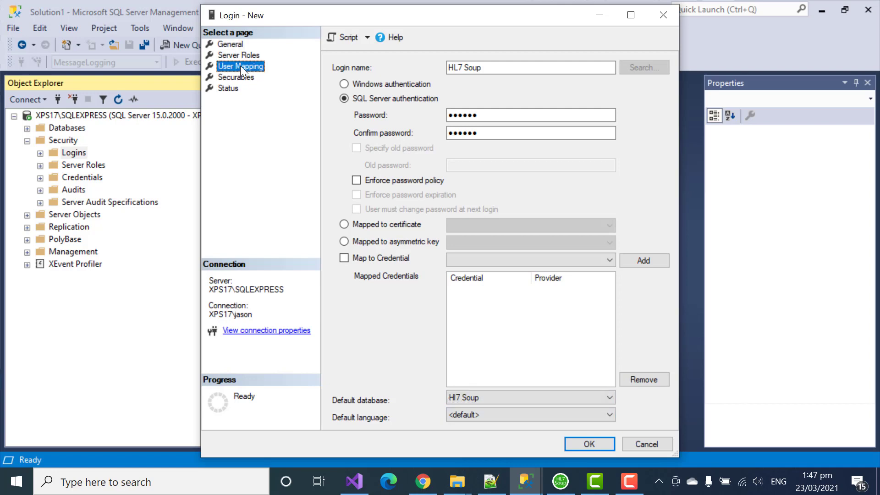
- Map the login to the Hl7 Soup database as db_owner and save it
left_click(240, 65)
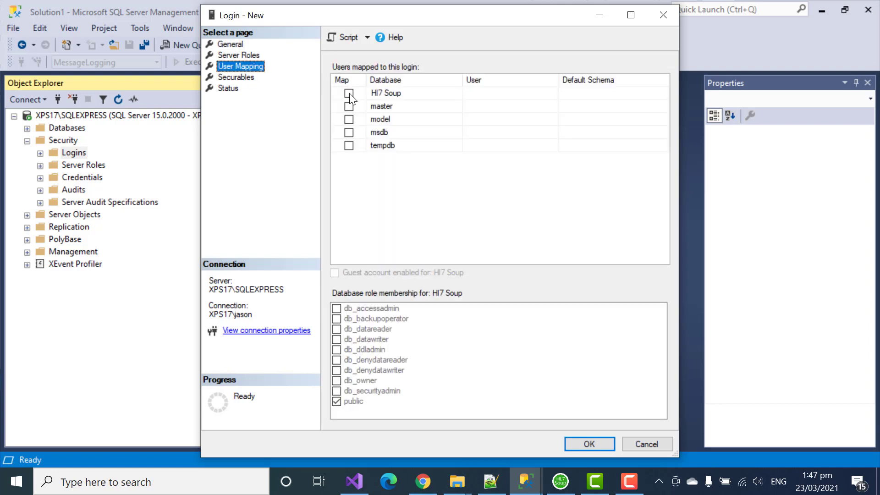
left_click(348, 93)
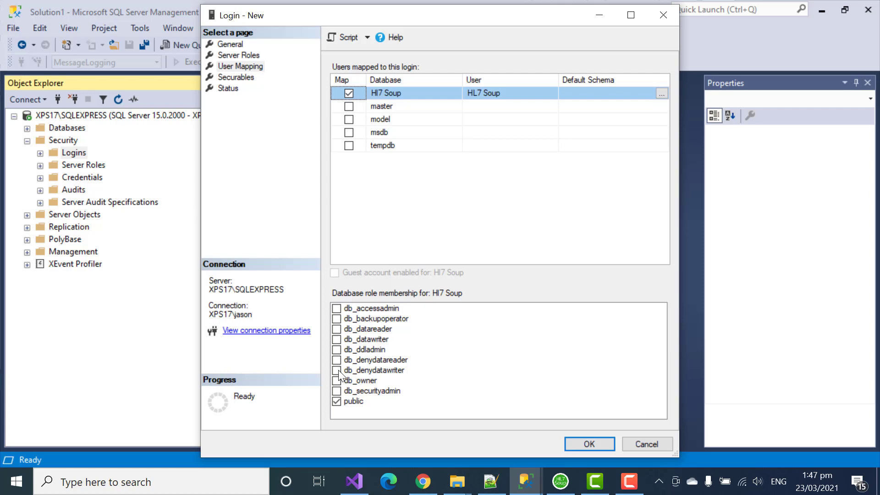
left_click(337, 381)
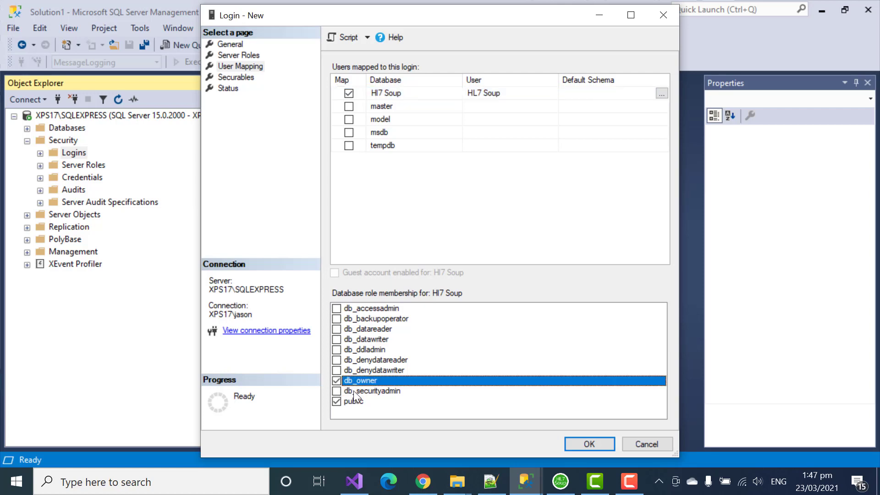
mouse_move(397, 412)
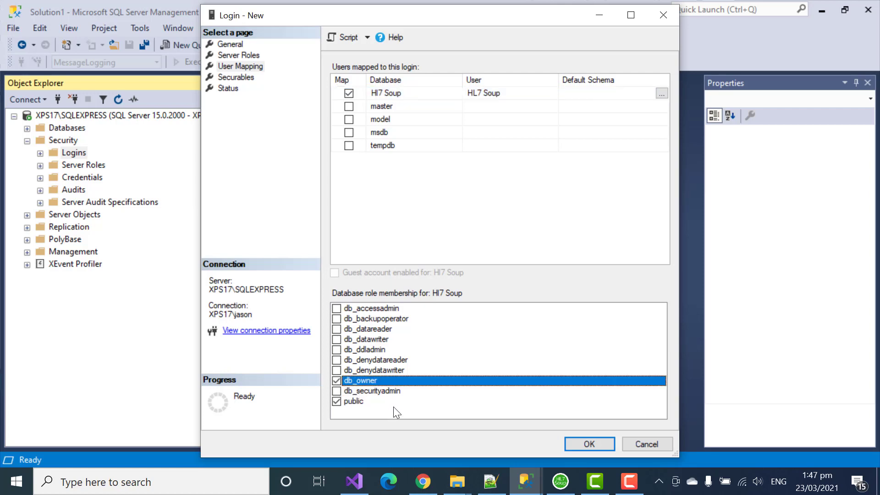
mouse_move(589, 444)
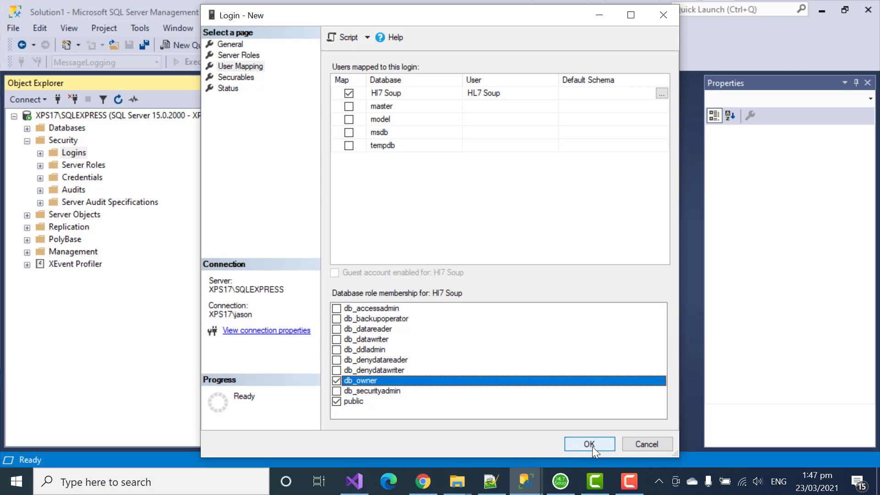
left_click(588, 444)
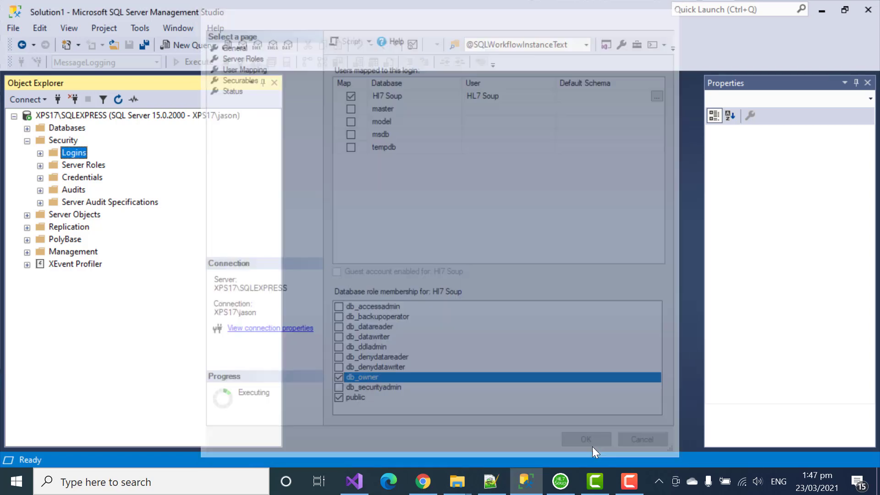
left_click(585, 440)
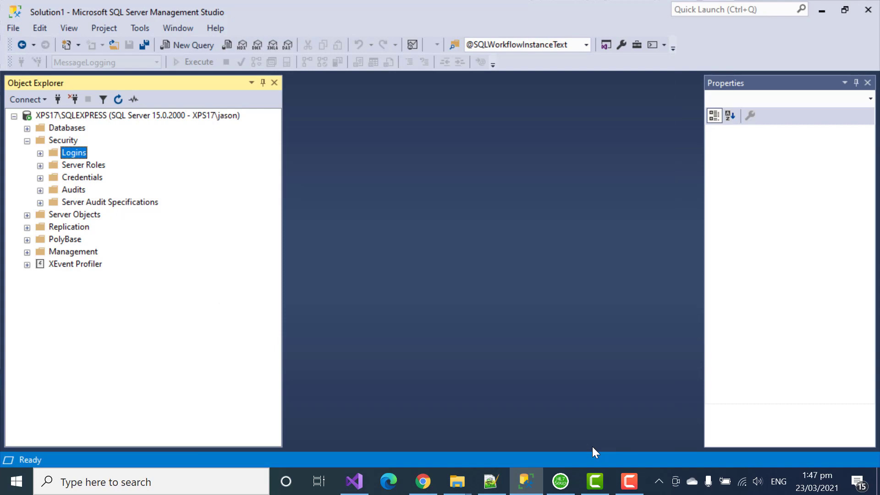
left_click(559, 482)
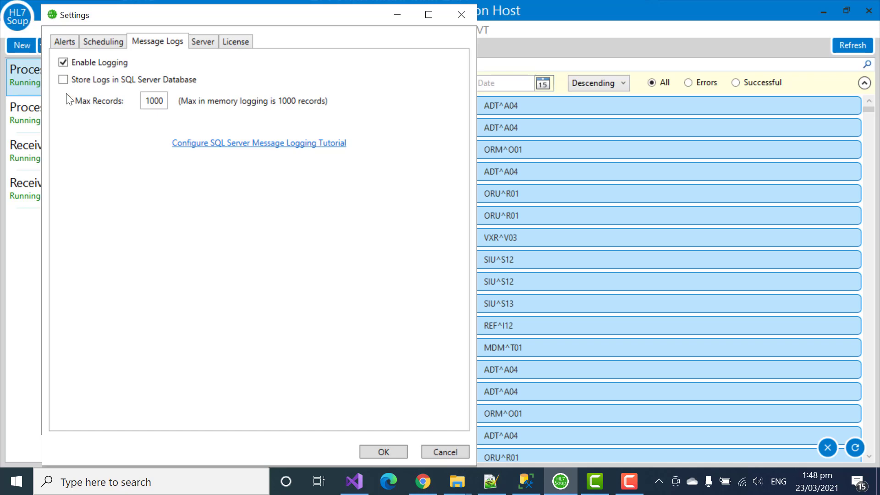
left_click(63, 80)
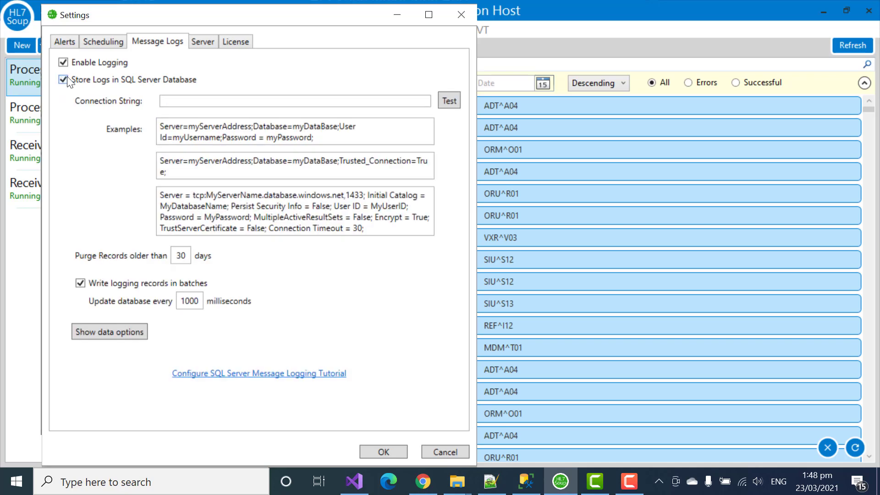
left_click(292, 101)
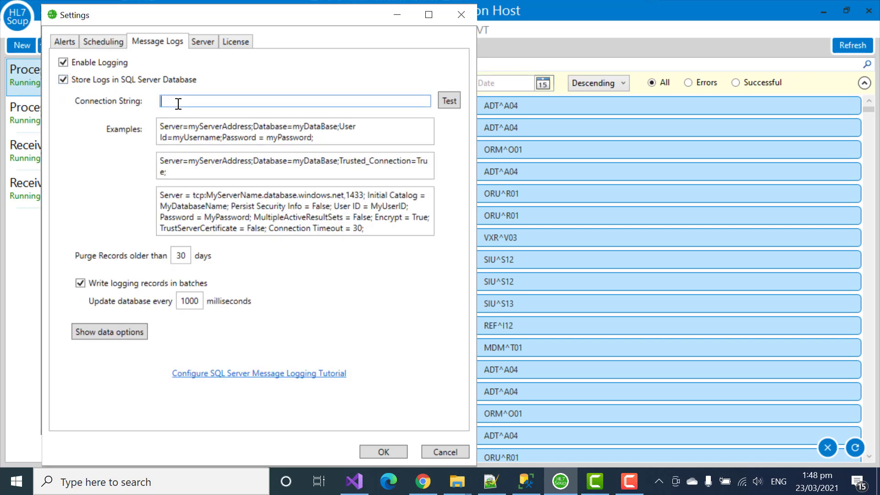
mouse_move(216, 120)
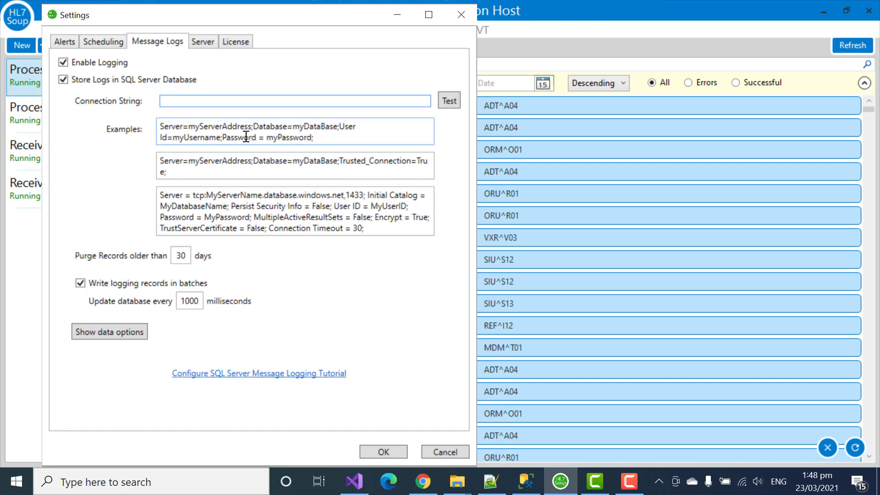
left_click(294, 132)
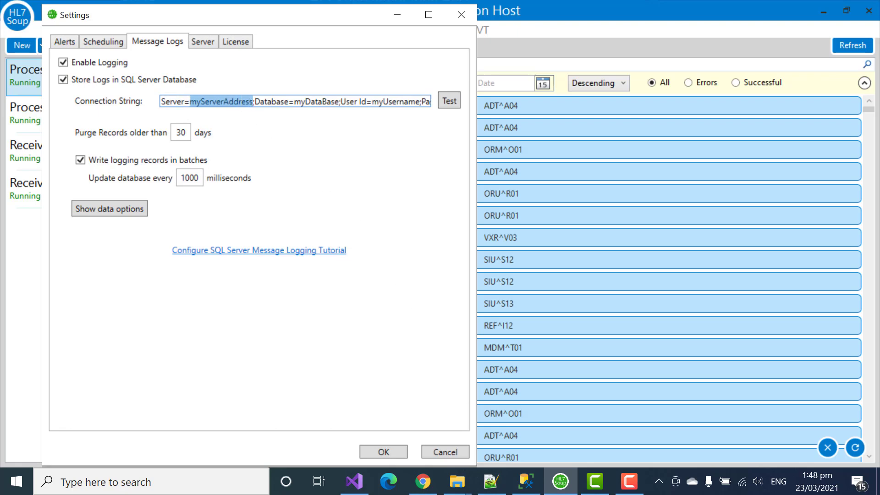
left_click(527, 482)
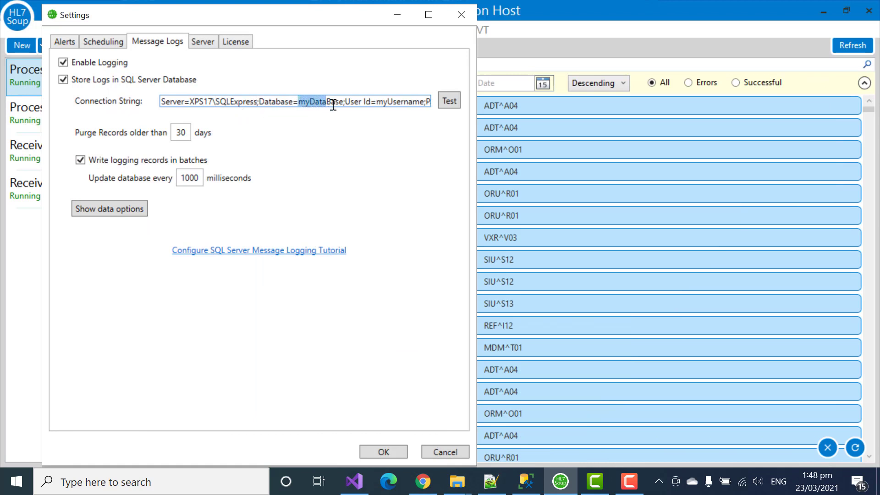
type("HL7 Soup")
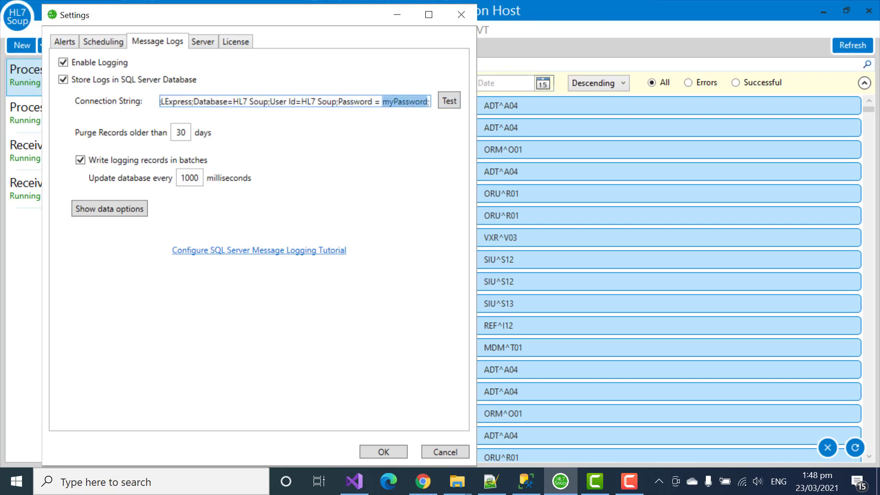
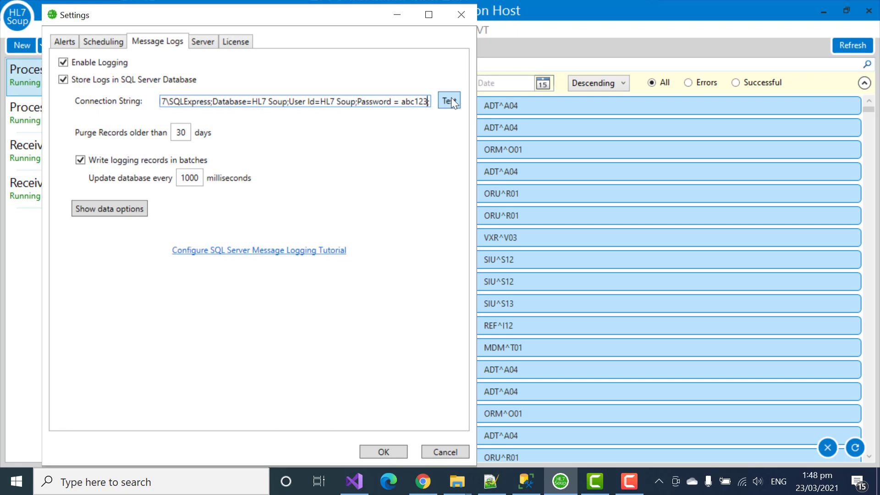
- Test the connection string, install the missing log tables, and dismiss the Database Ready message
left_click(448, 100)
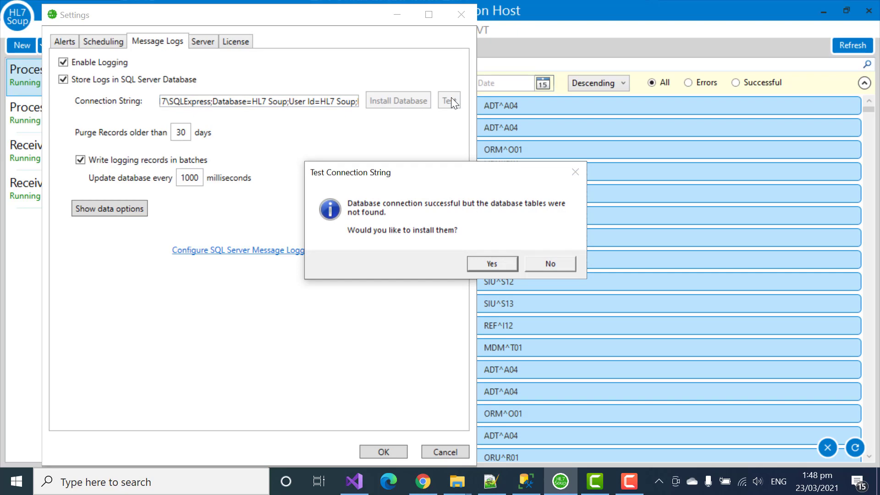
left_click(491, 264)
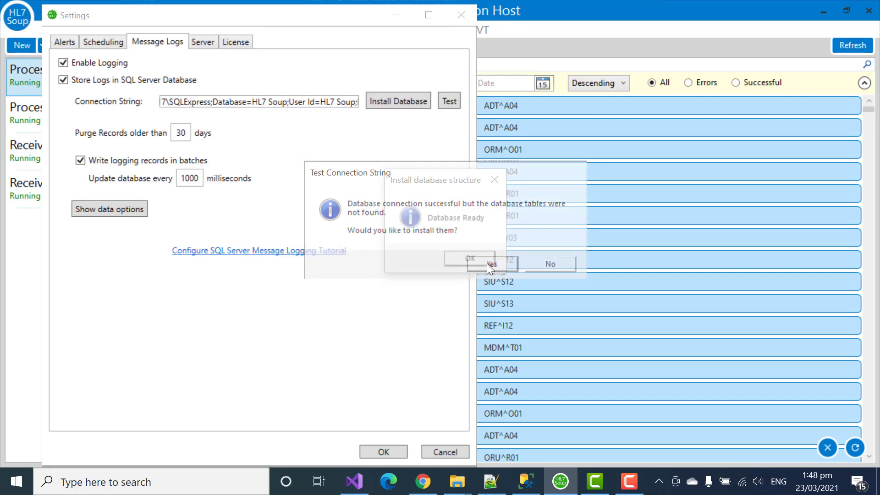
left_click(490, 264)
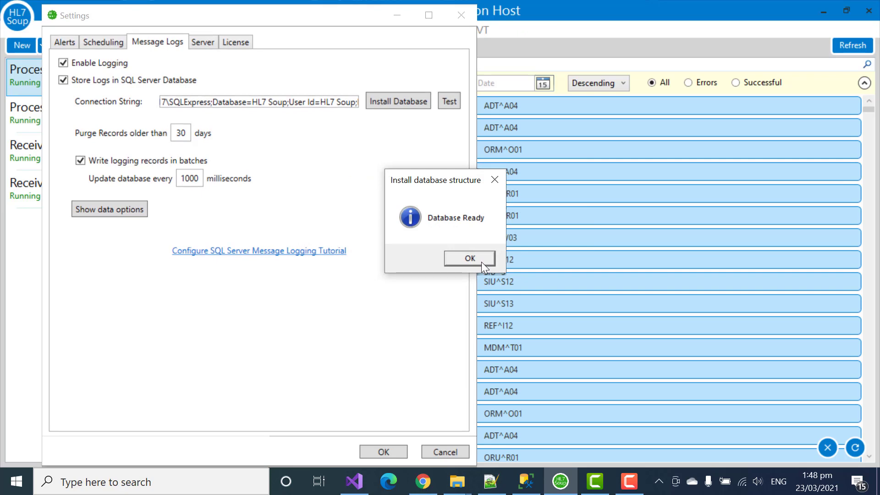
left_click(470, 258)
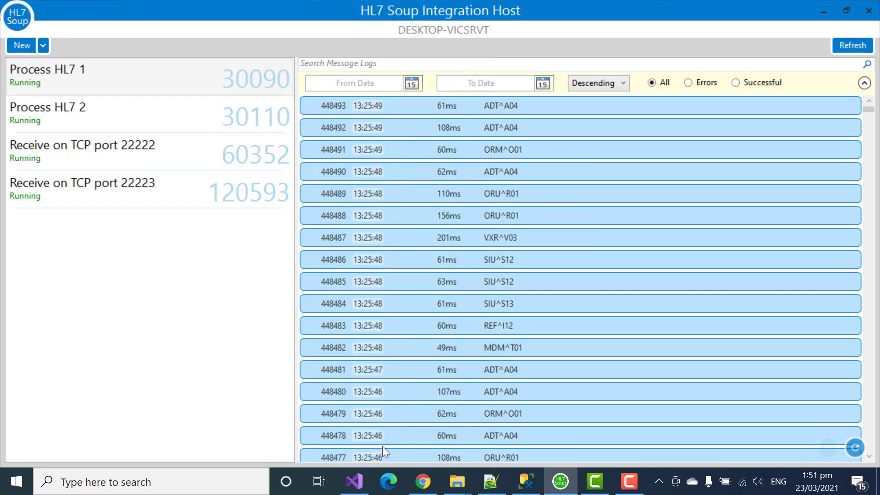
mouse_move(275, 311)
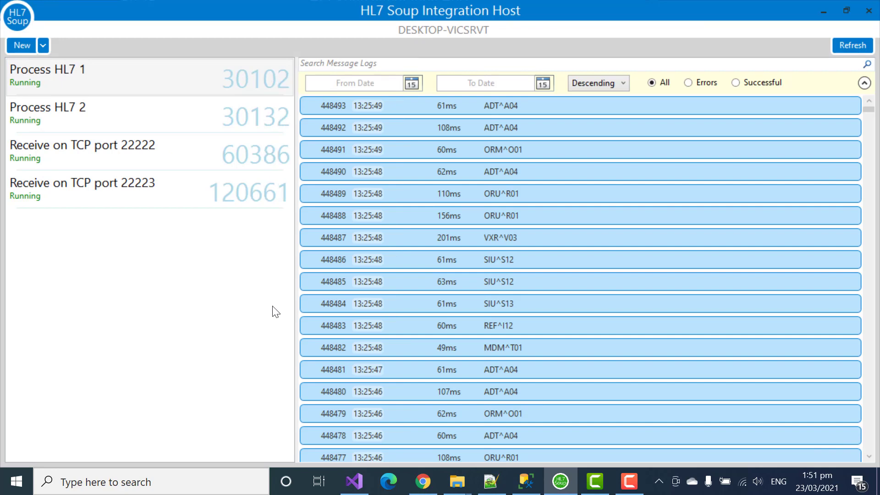
- Reload the message logs and filter dates from 23/03/2021 9:00 am to 5/05/2021
left_click(852, 45)
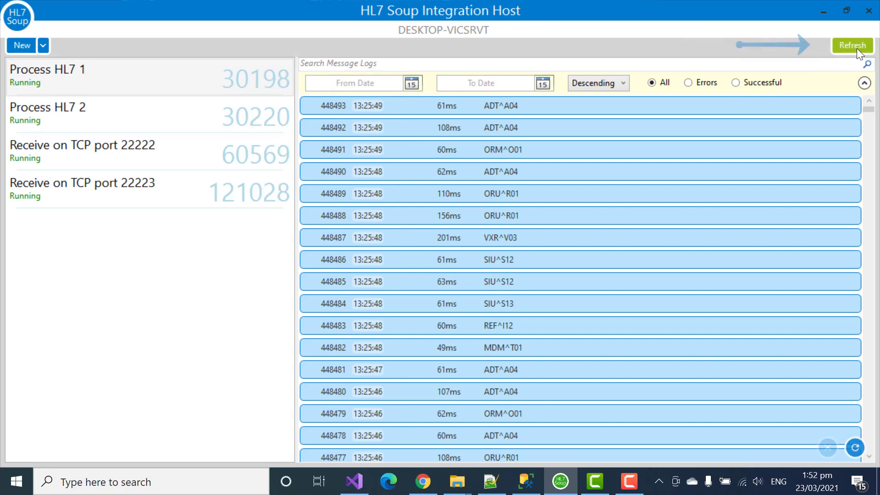
left_click(851, 46)
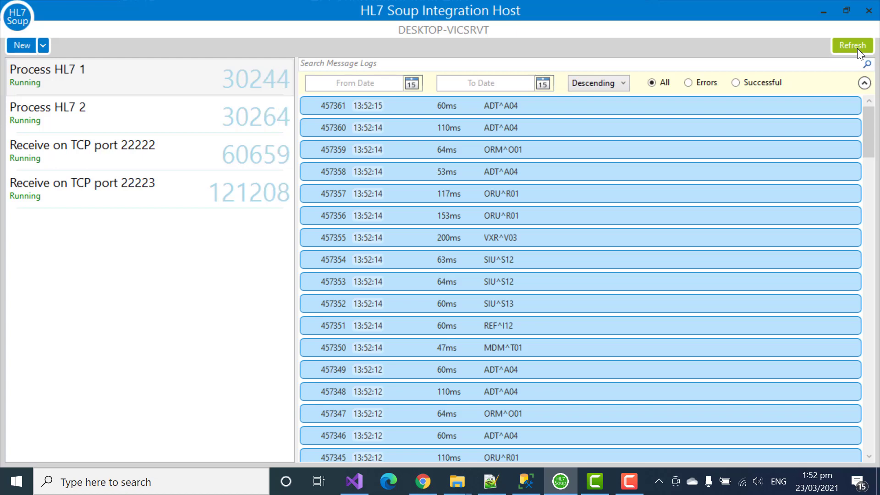
left_click(851, 45)
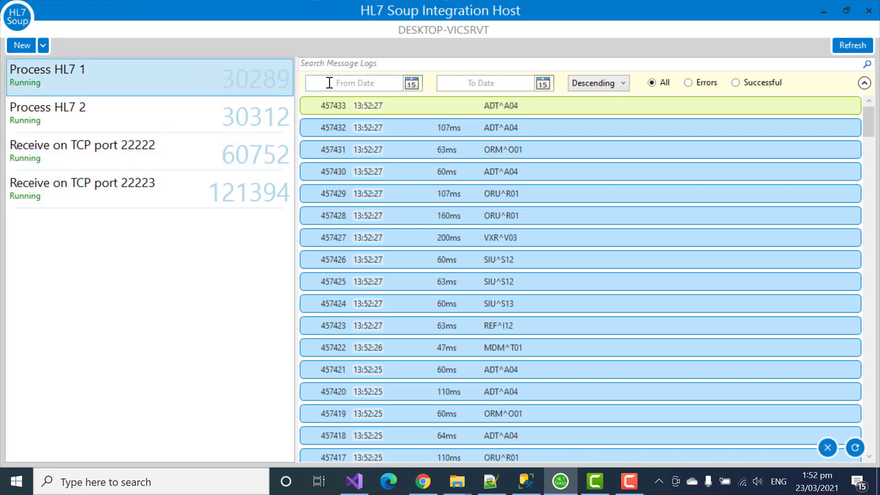
mouse_move(452, 111)
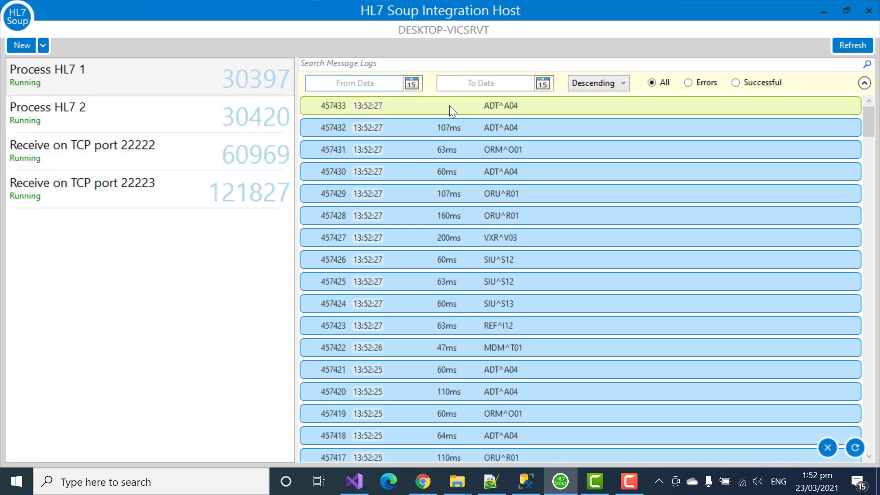
left_click(353, 82)
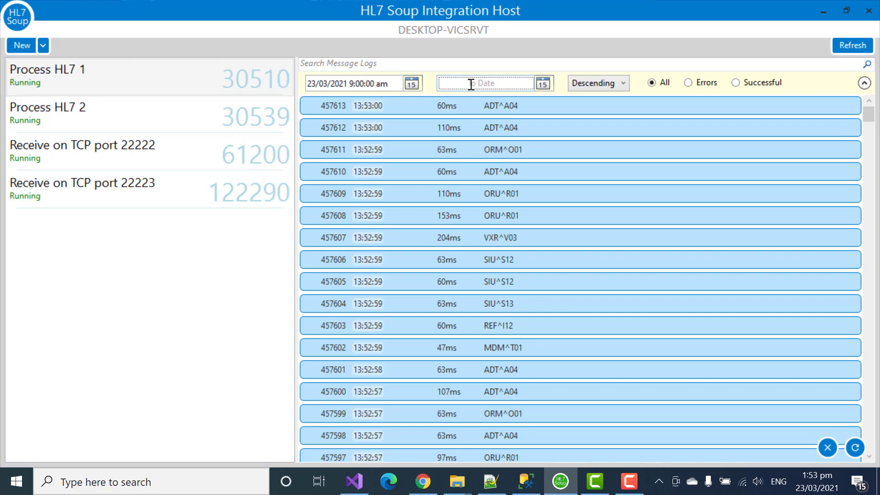
type("5")
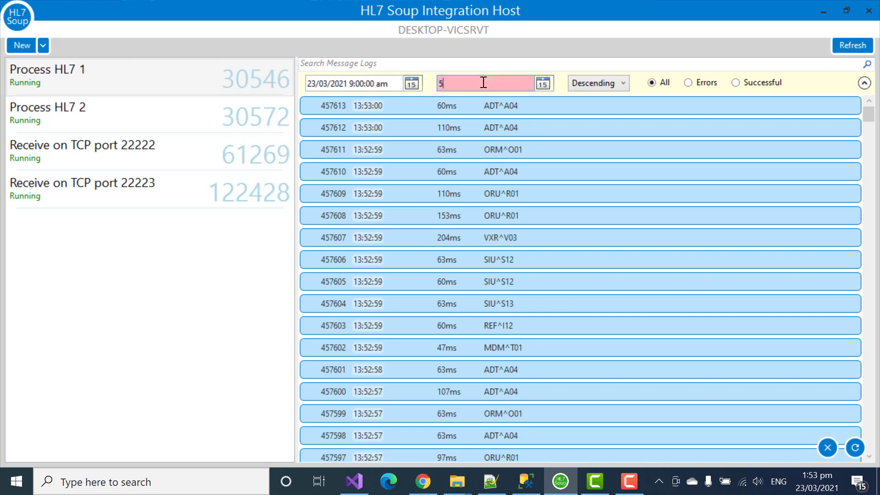
type("/5")
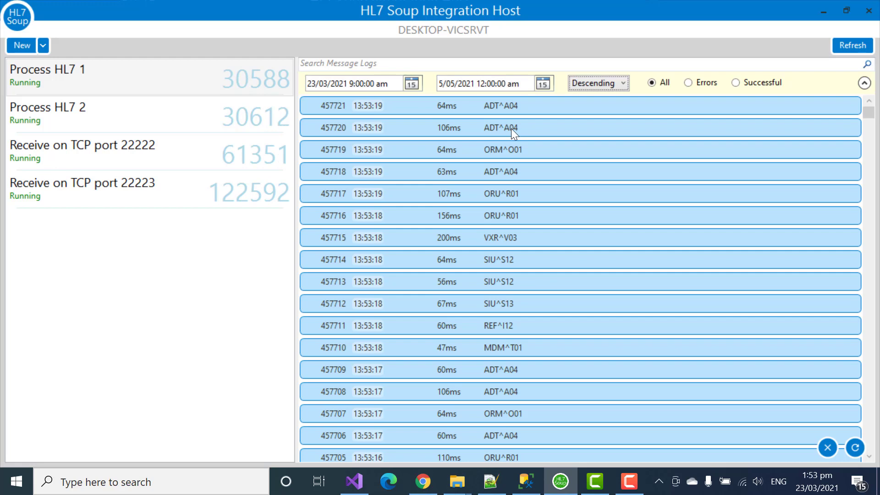
left_click(543, 83)
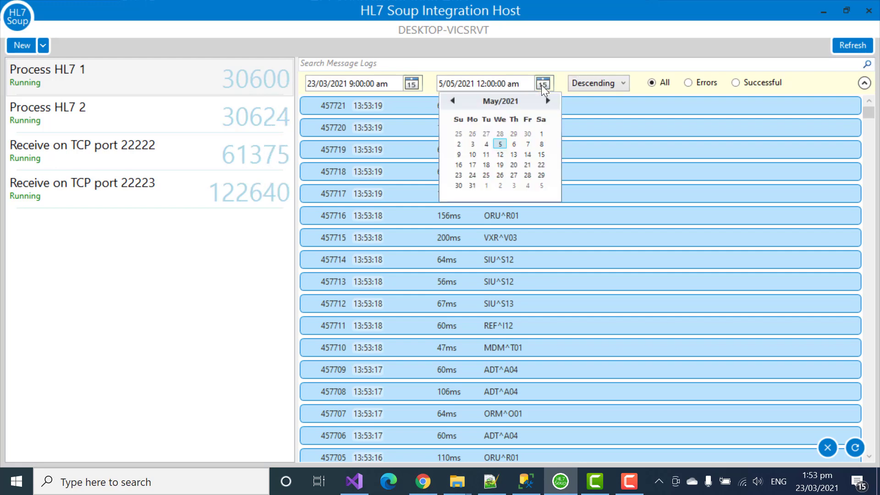
left_click(543, 83)
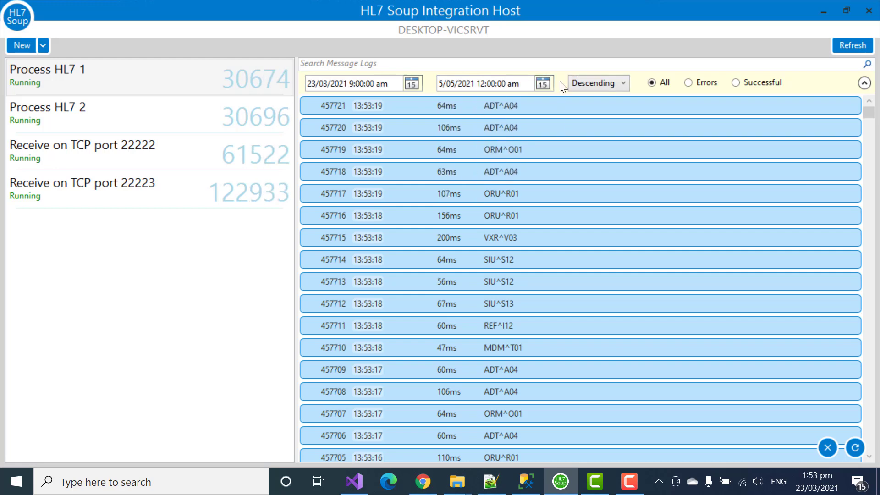
- Sort the message logs in ascending order, oldest first
left_click(598, 82)
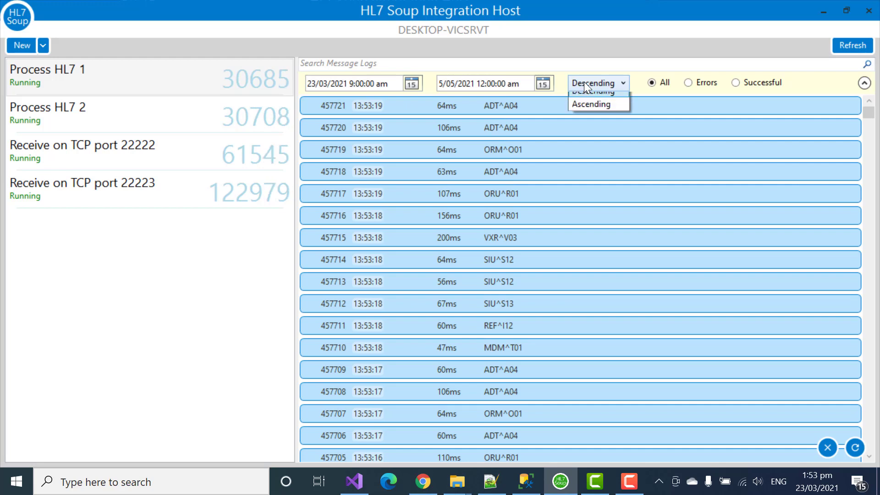
left_click(590, 104)
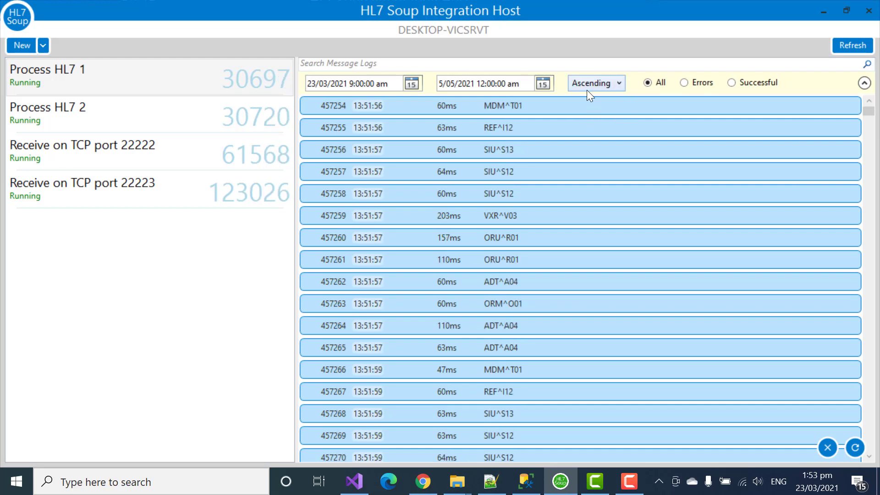
left_click(596, 82)
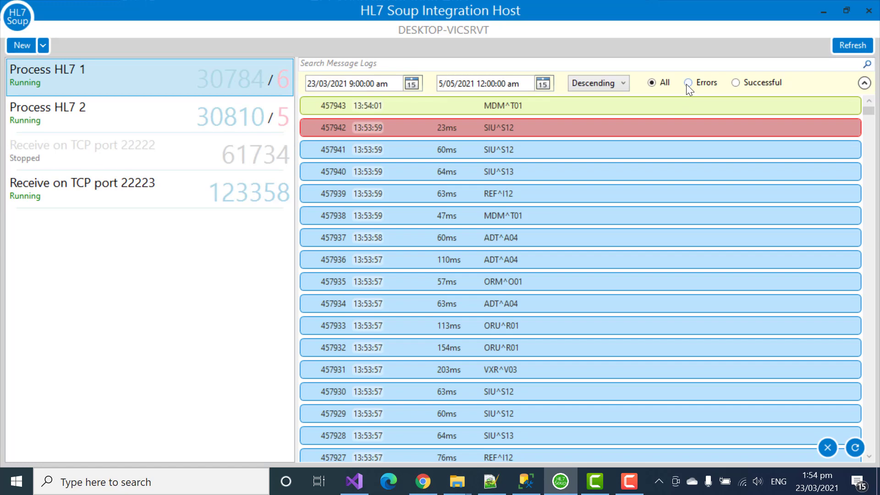
- Try the Failed filter, then limit the Process HL7 1 log to successful messages
left_click(688, 82)
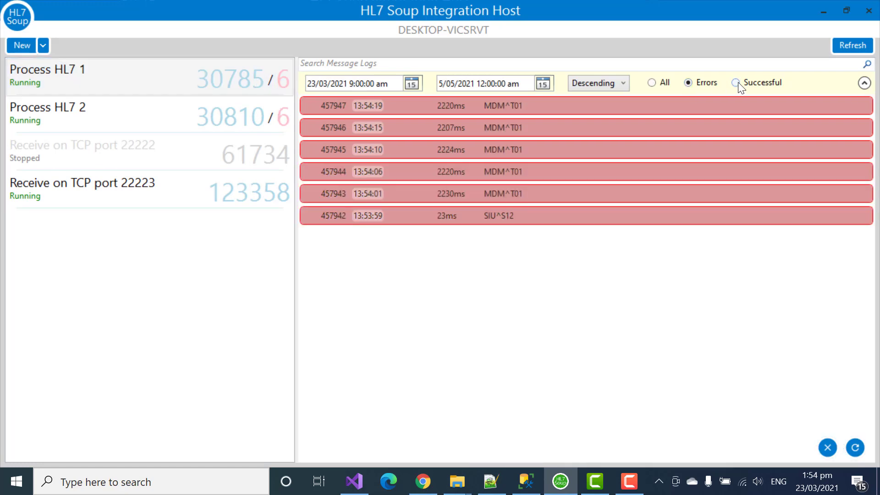
left_click(652, 83)
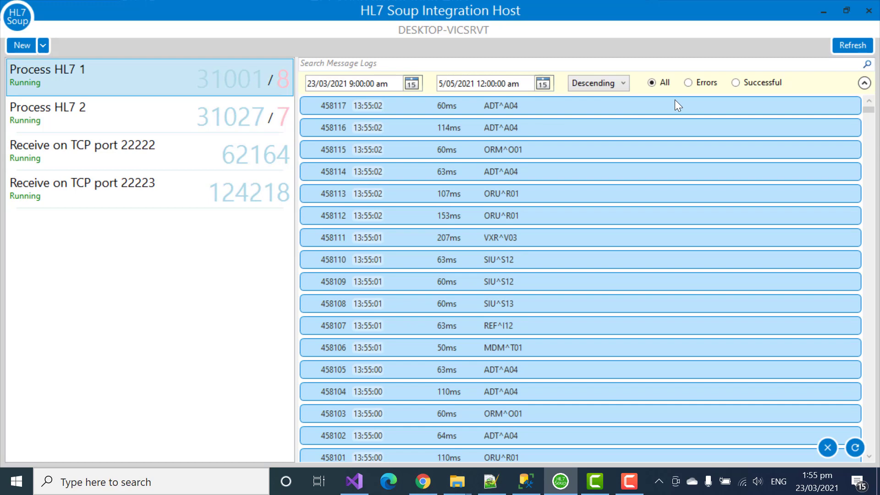
mouse_move(726, 210)
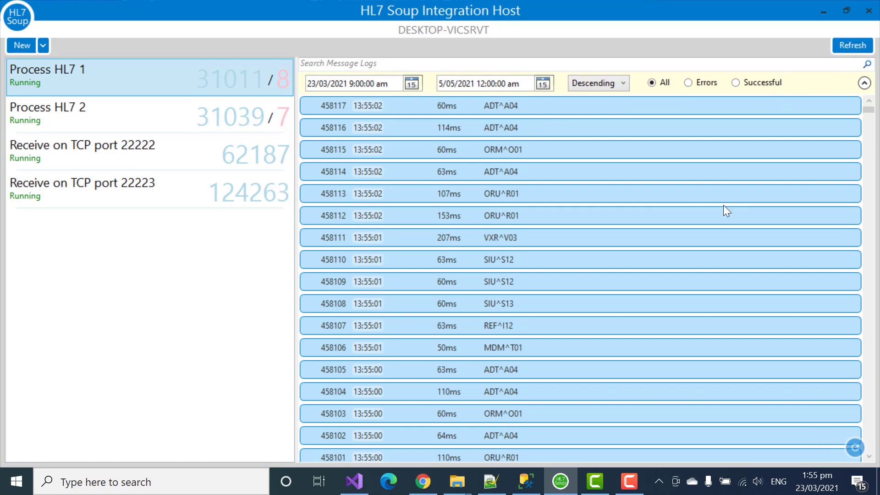
left_click(689, 83)
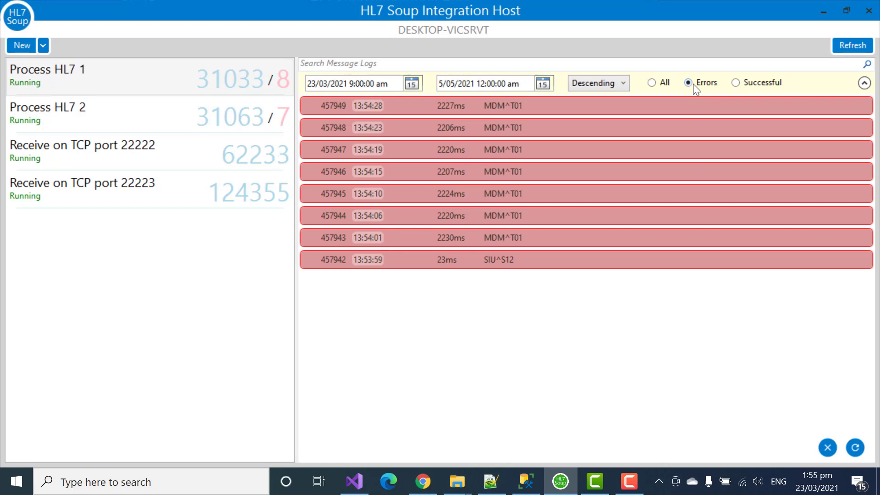
left_click(735, 83)
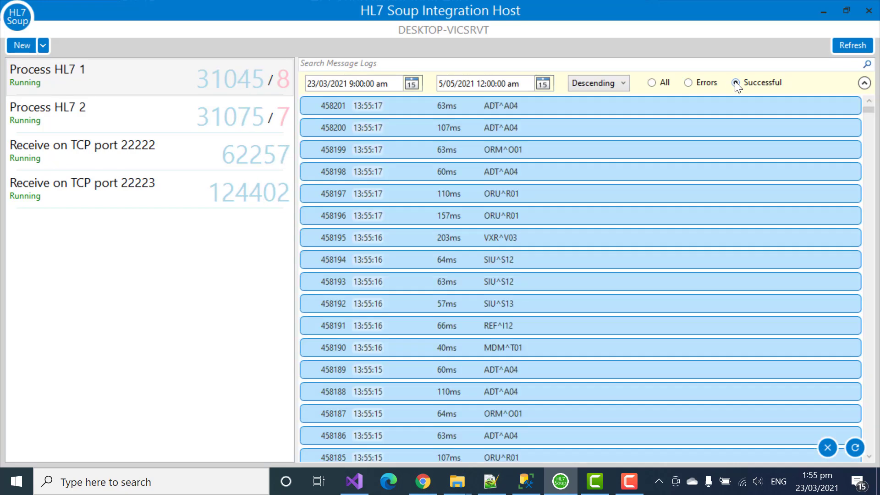
left_click(652, 83)
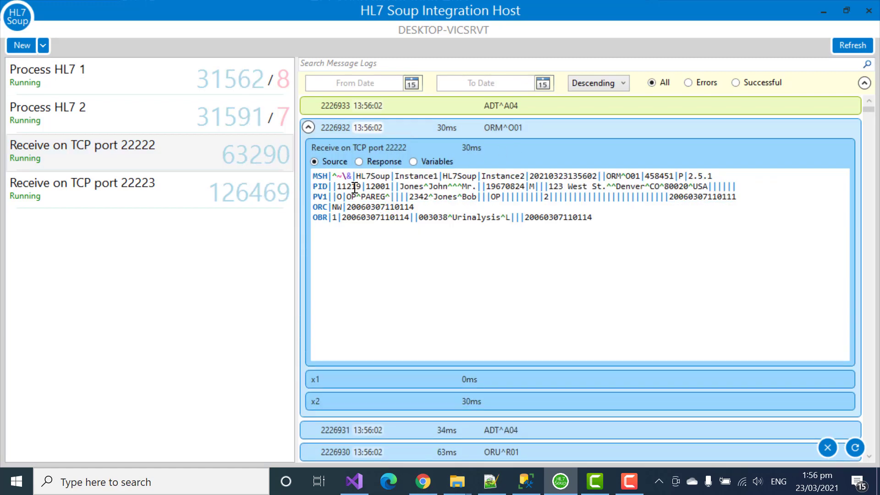
double_click(347, 186)
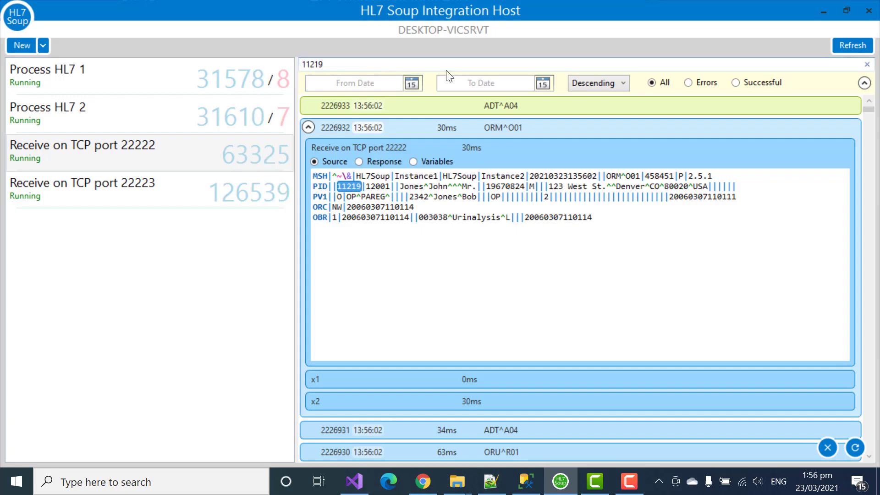
left_click(827, 448)
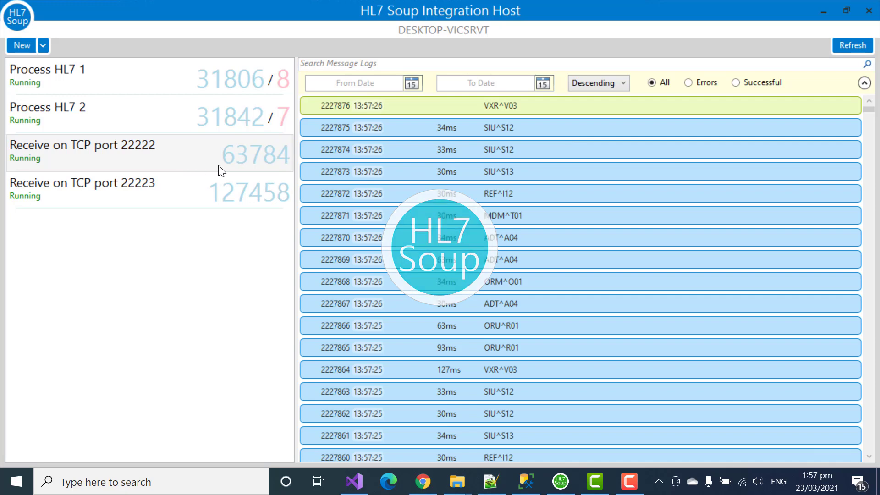
- Open the port 22222 receiver's Filters, expand Filter Transformers and the PID-2 components
double_click(82, 152)
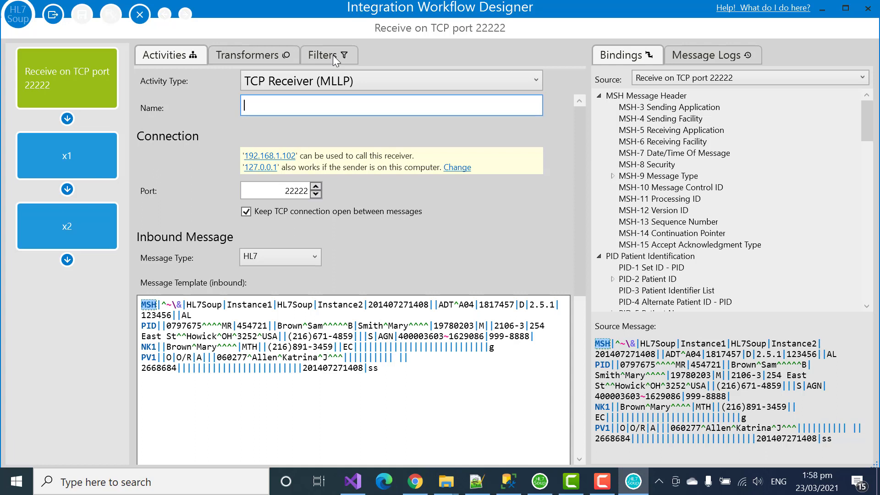
left_click(325, 54)
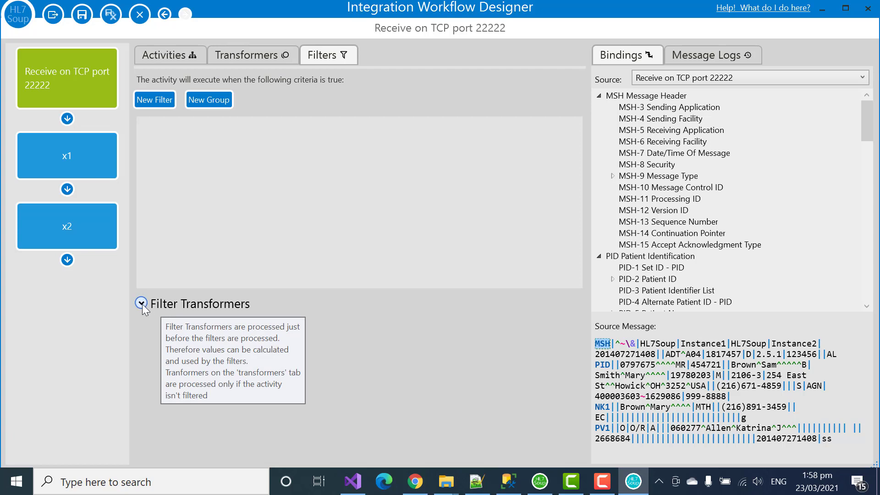
left_click(141, 304)
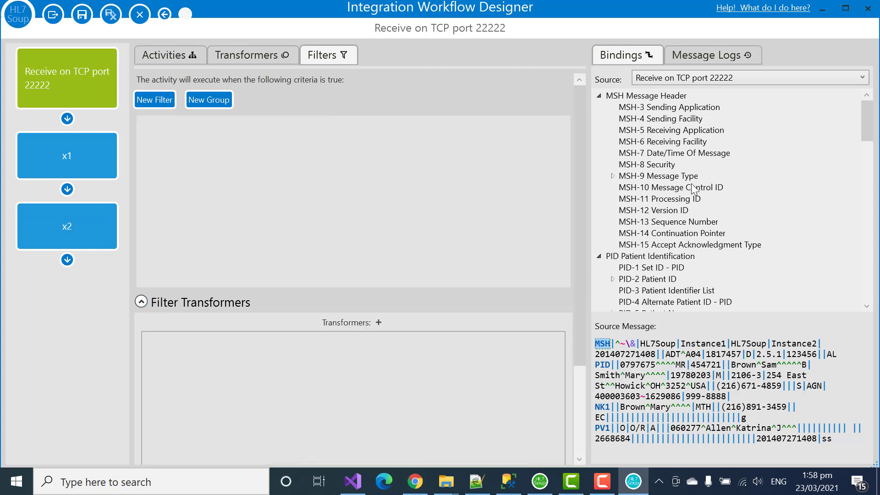
scroll("down", 3)
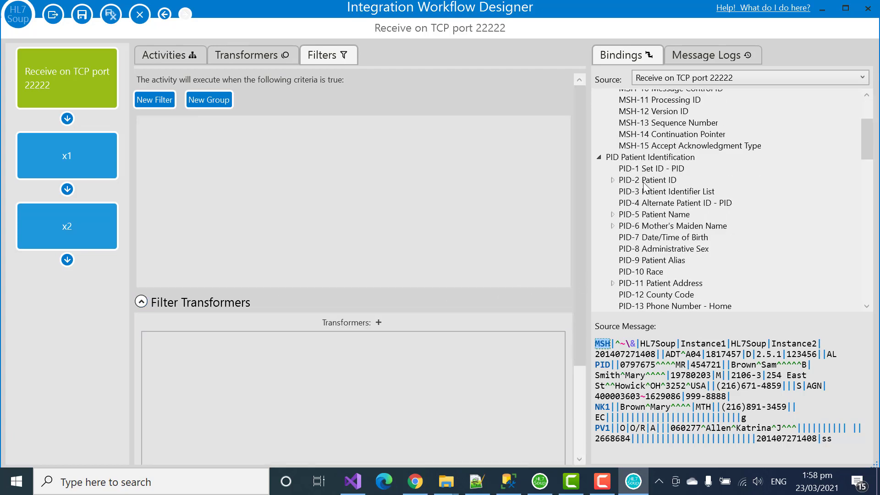
left_click(613, 180)
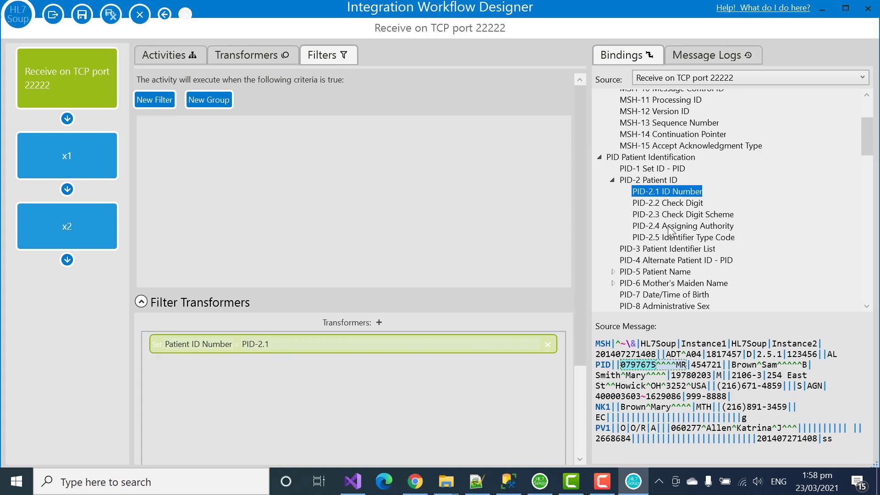
scroll("up", 3)
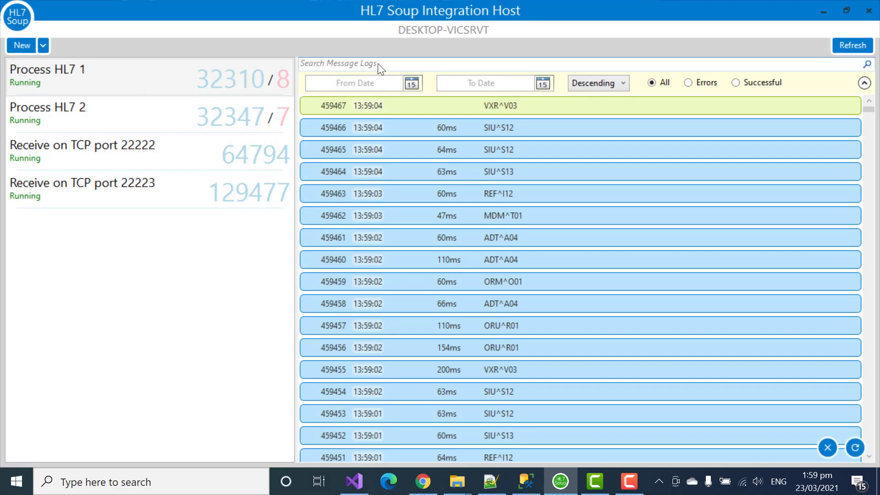
left_click(112, 152)
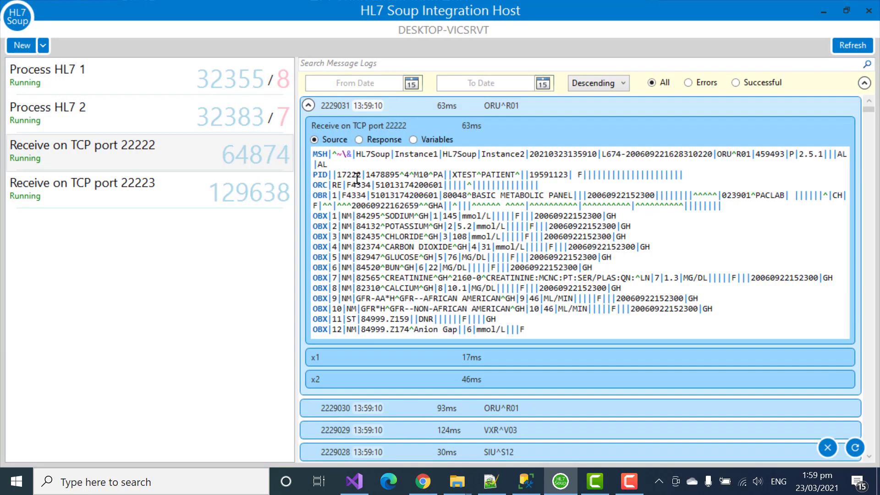
double_click(349, 175)
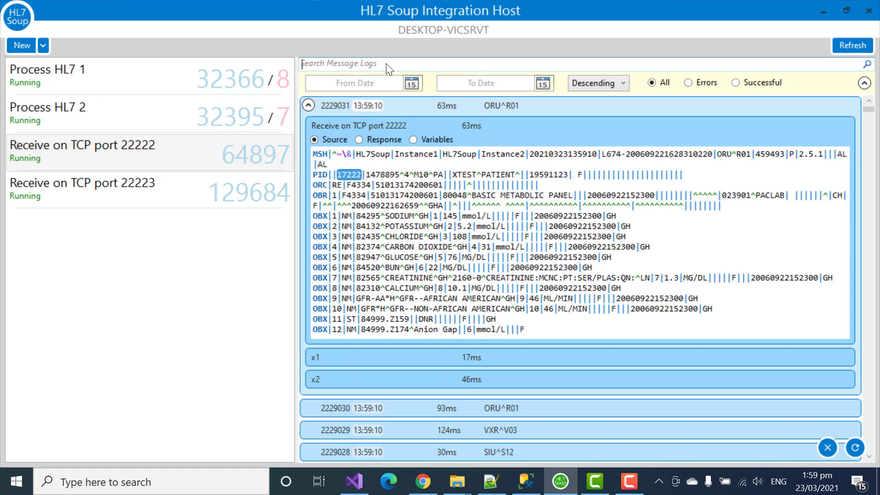
type("17222")
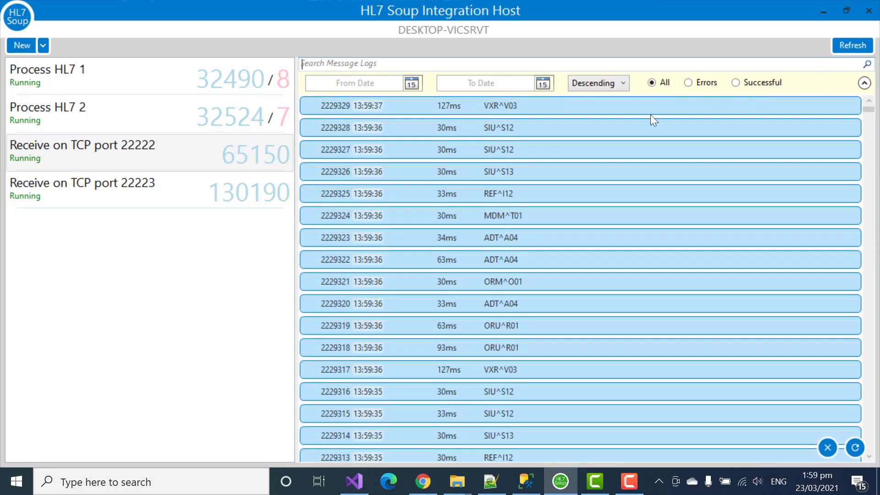
- Clear Process HL7 2's statistics and message logs, then refresh the log list
left_click(84, 114)
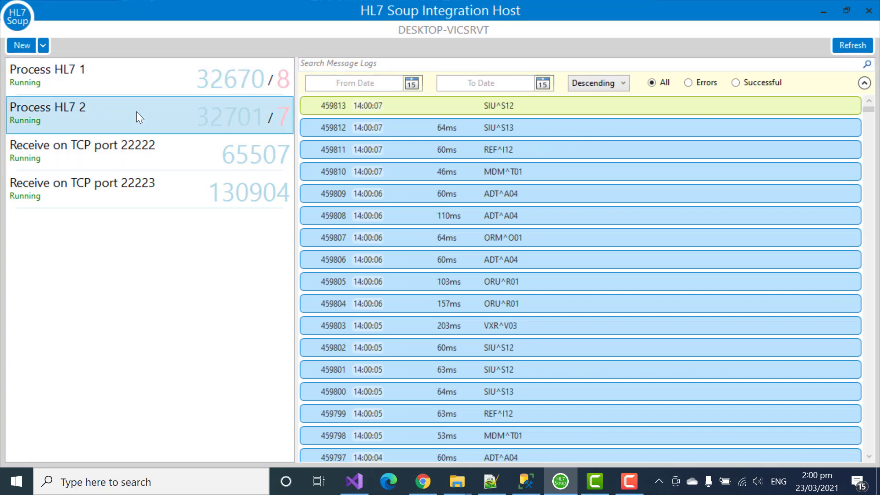
right_click(140, 116)
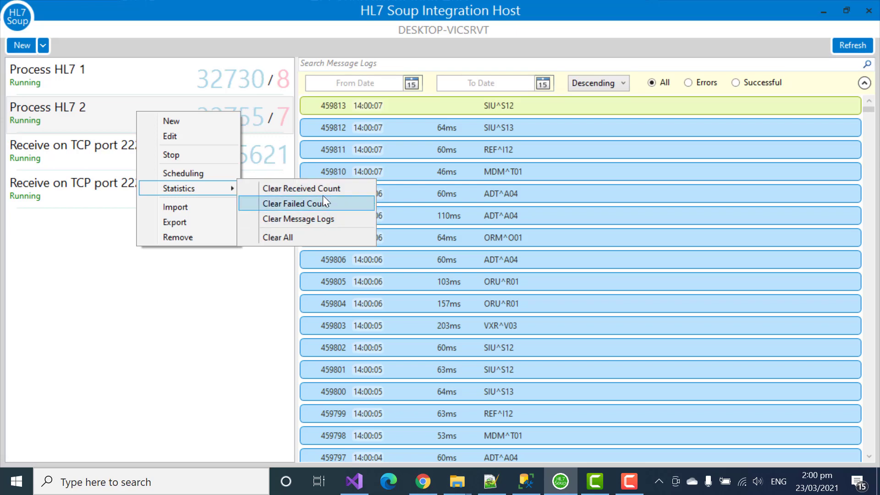
mouse_move(286, 219)
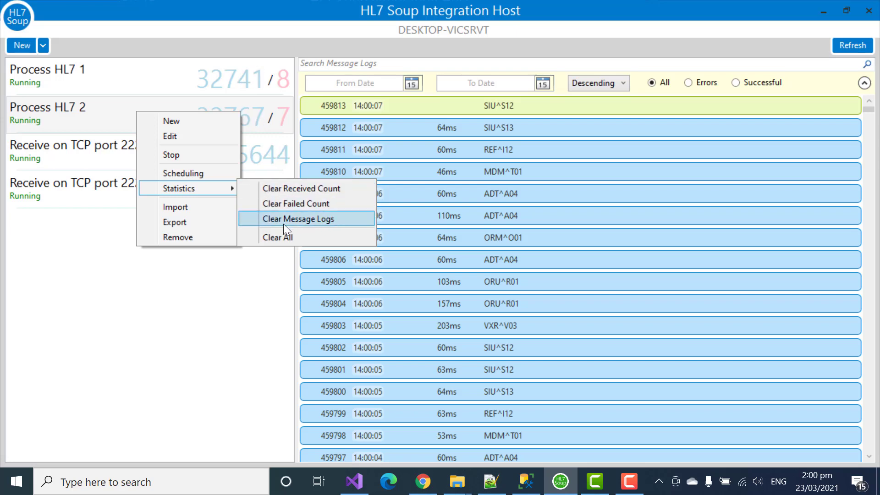
left_click(278, 236)
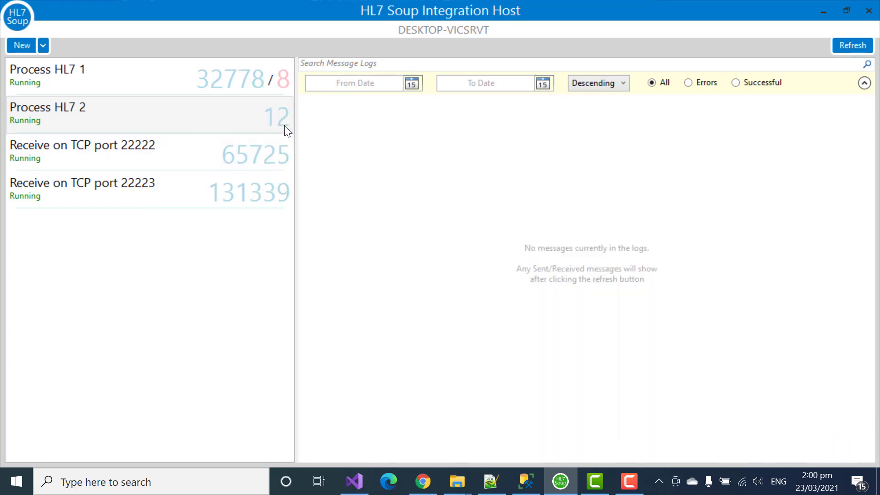
left_click(852, 46)
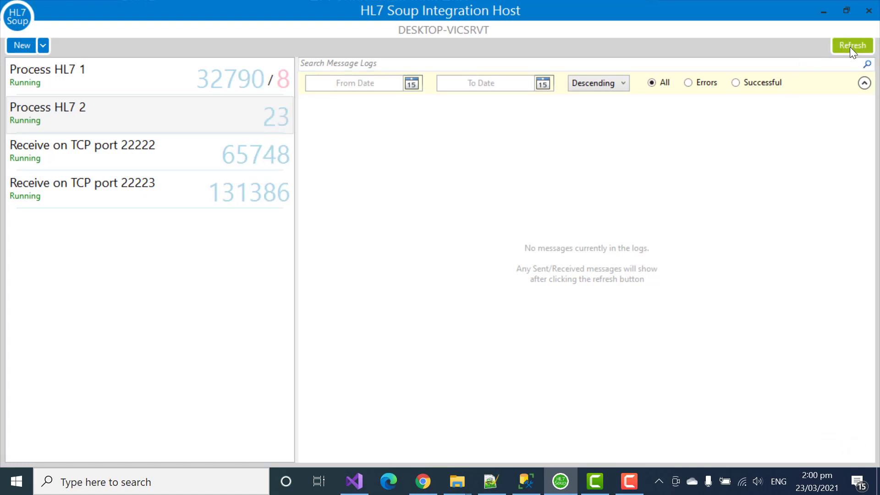
left_click(852, 46)
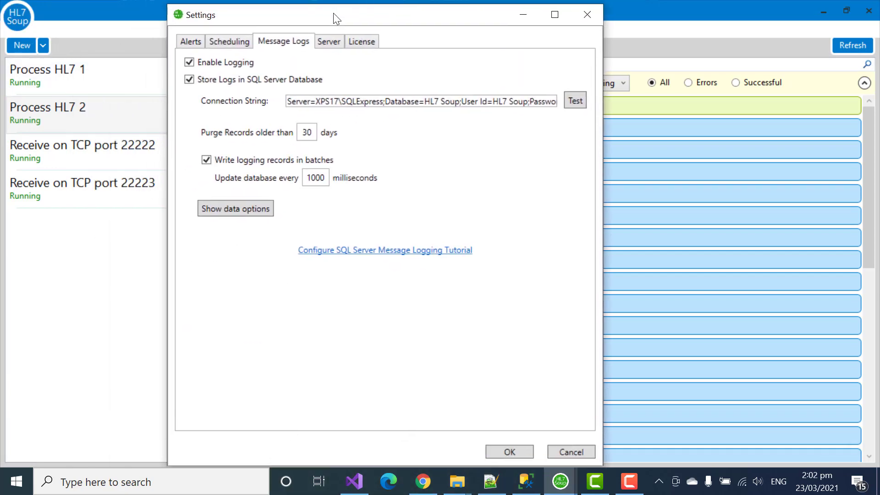
mouse_move(348, 138)
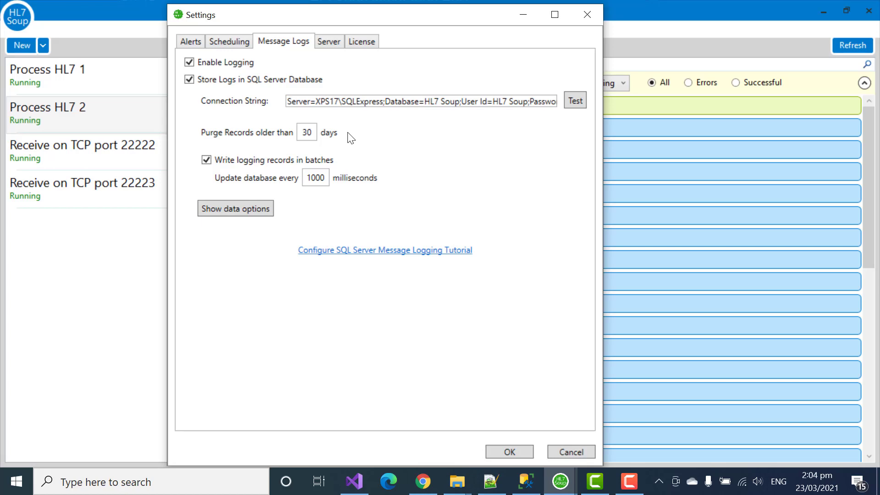
mouse_move(344, 136)
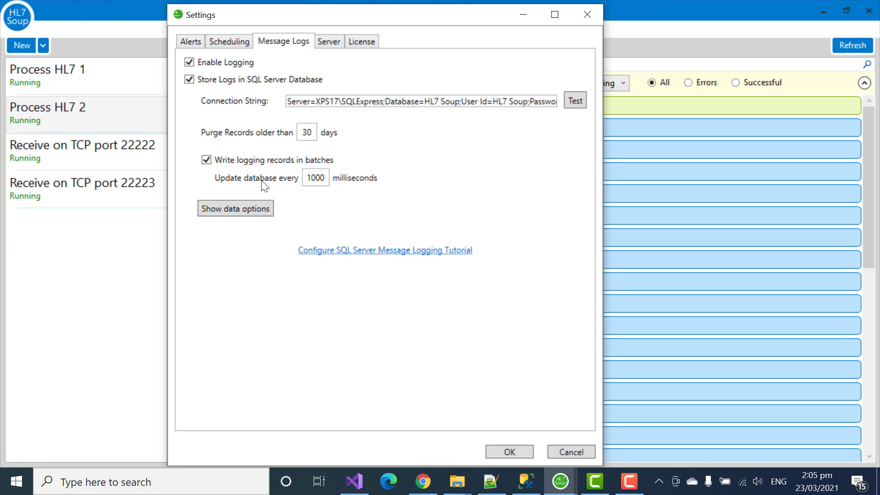
- Uncheck 'Write logging records in batches' in the Message Logs settings
left_click(207, 160)
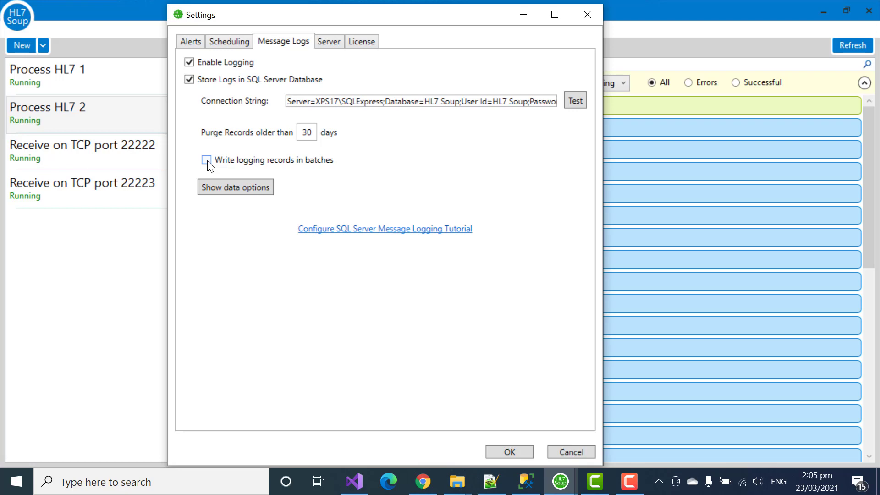
- Recheck batched writing, log all variables except 'MY message', and save the settings
left_click(205, 160)
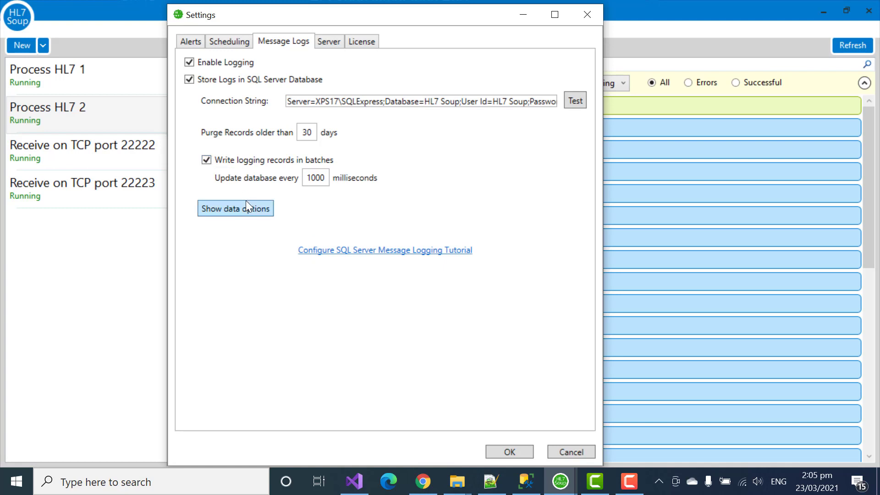
left_click(235, 208)
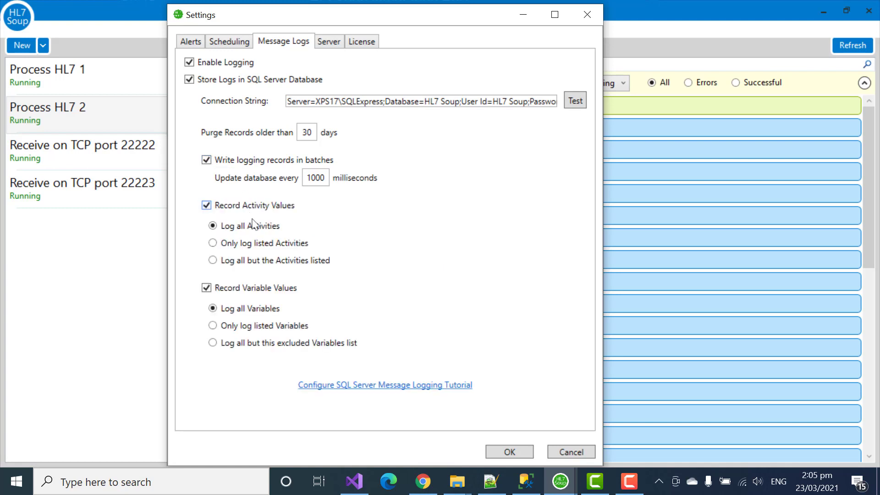
mouse_move(445, 297)
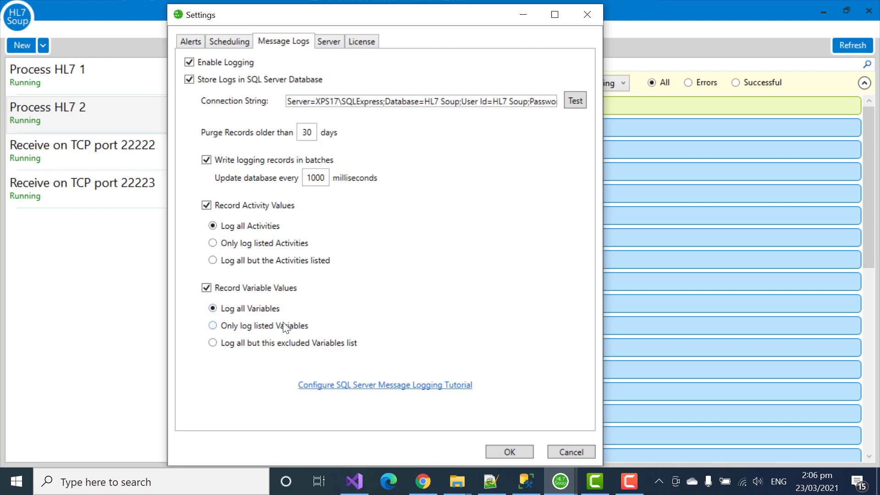
mouse_move(213, 343)
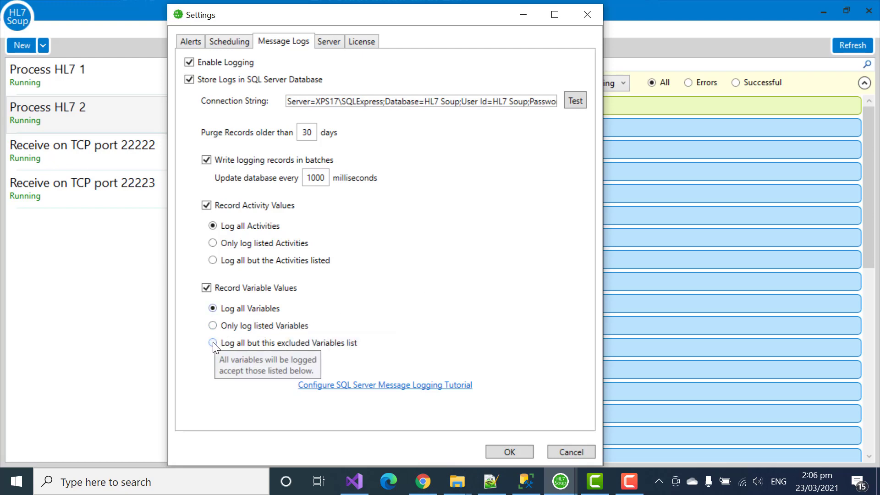
left_click(213, 343)
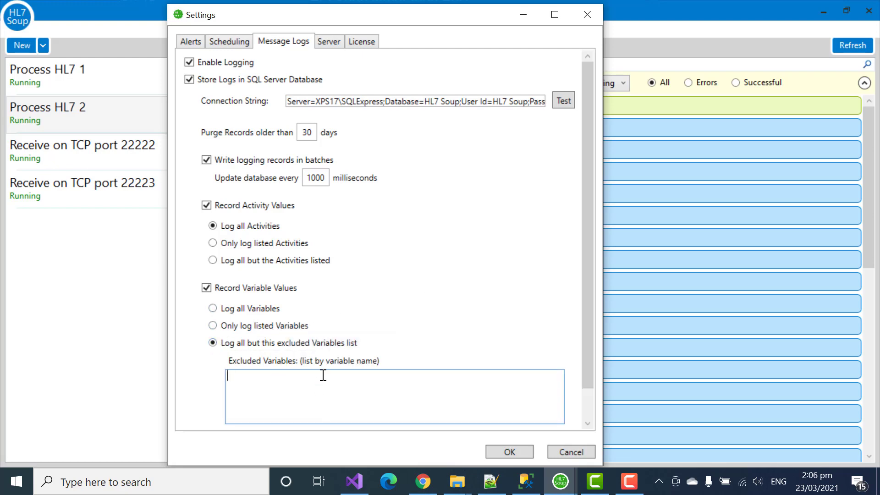
type("MY mes")
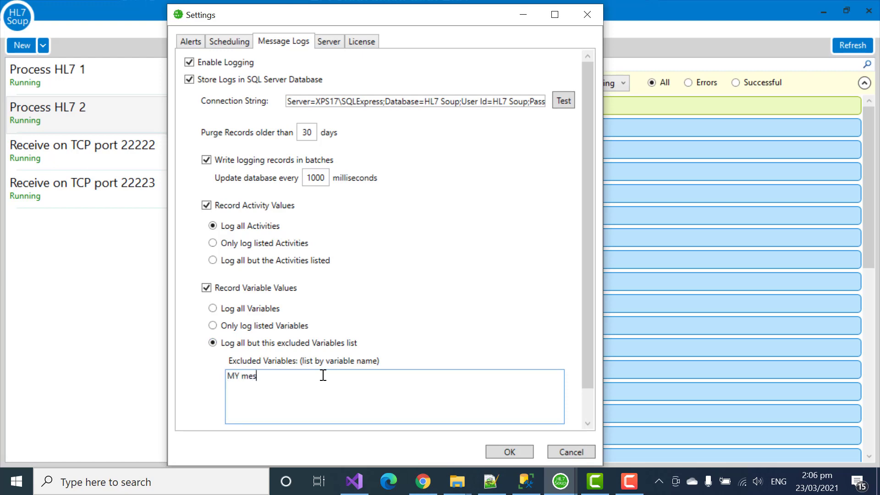
type("sage")
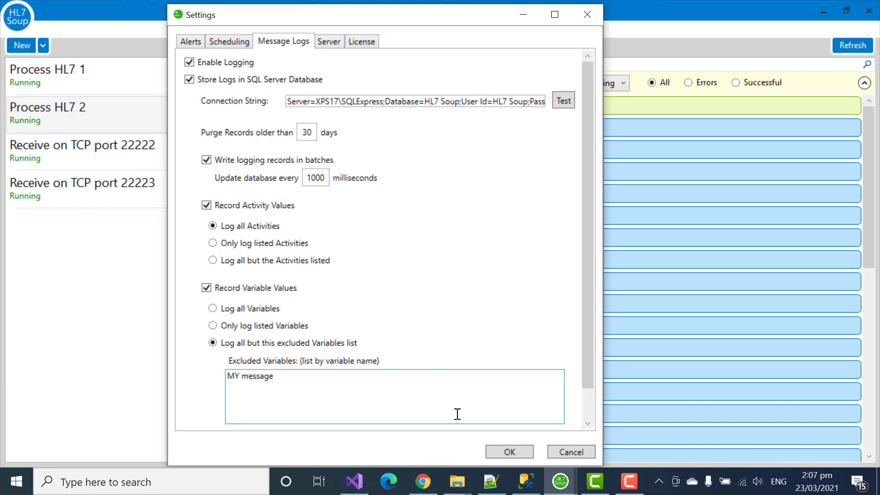
left_click(508, 452)
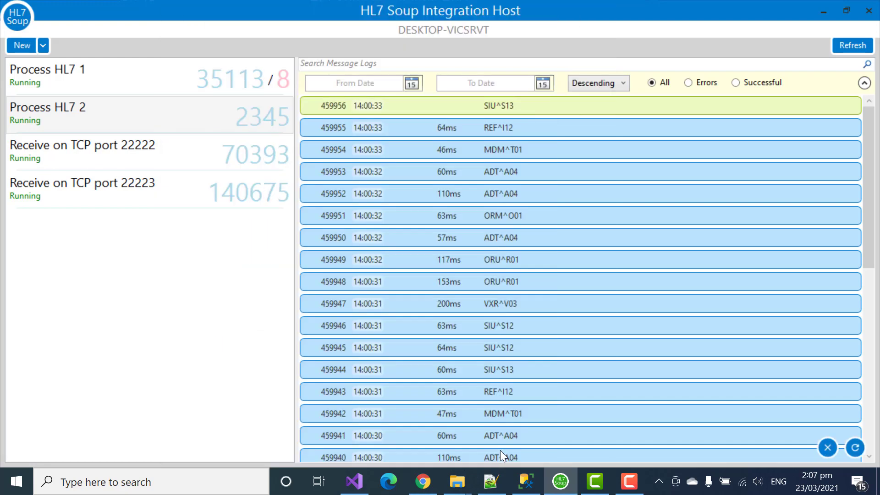